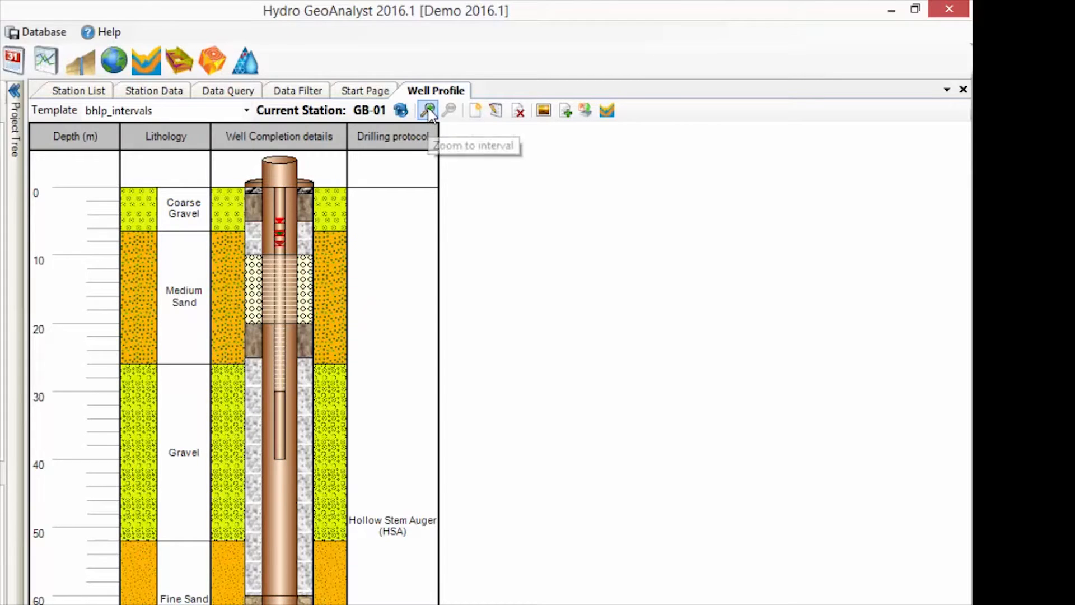
- Zoom the GB-01 profile to a custom top/bottom depth interval, then restore its full depth
click(427, 110)
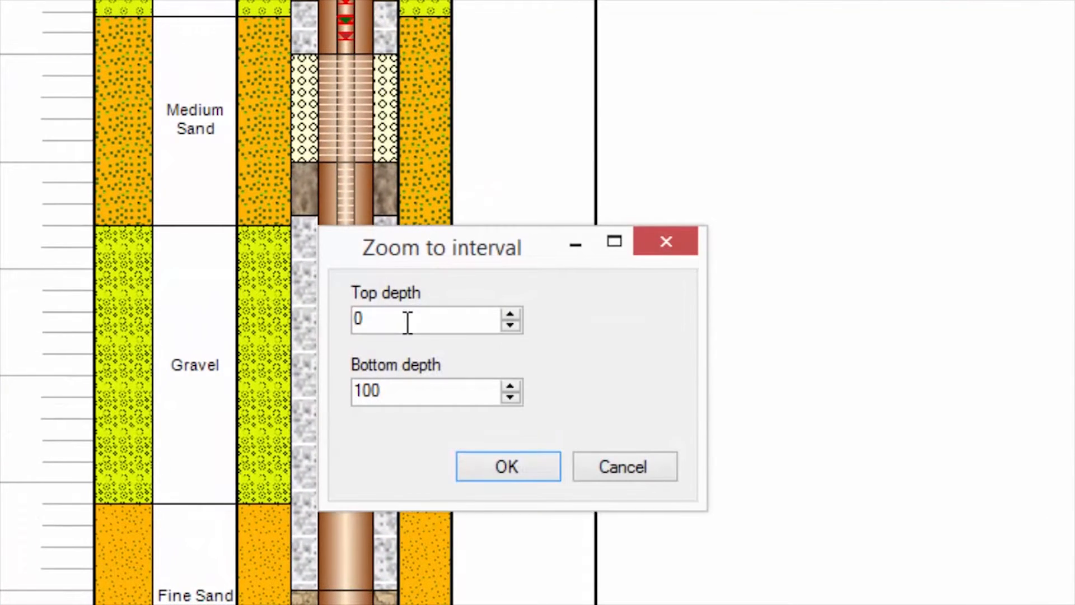
click(426, 391)
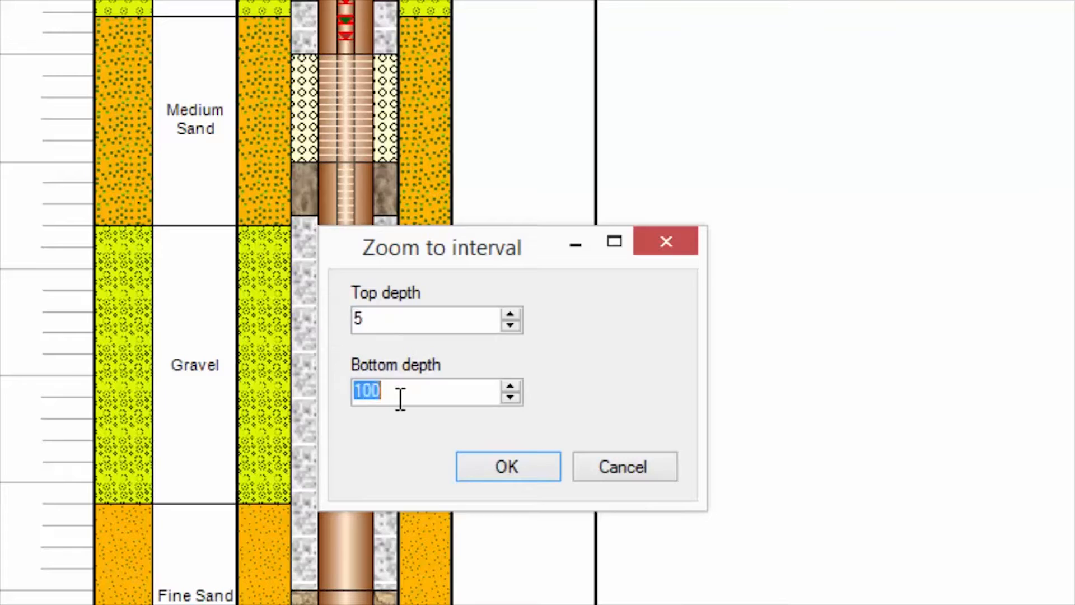
click(506, 466)
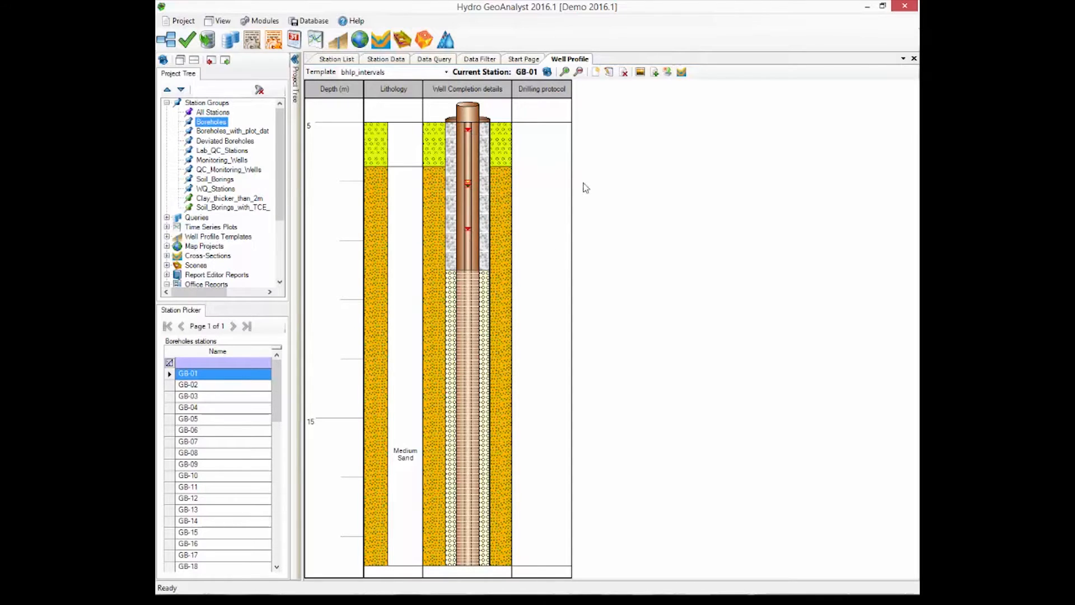
mouse_move(579, 71)
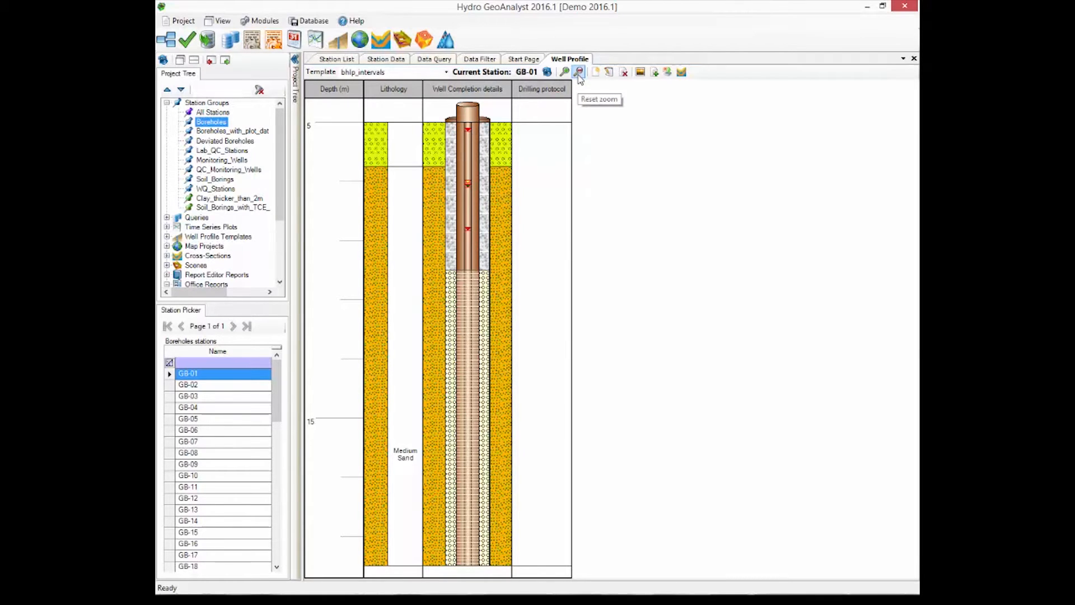
click(579, 71)
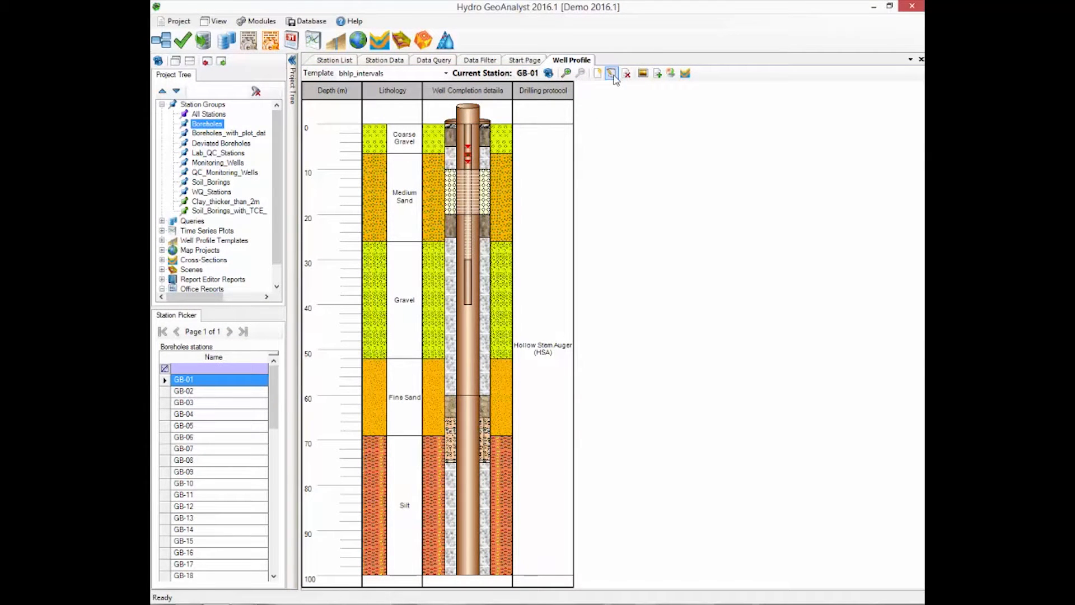
- Add a new Interval-type column to the well profile template in the template designer
click(612, 74)
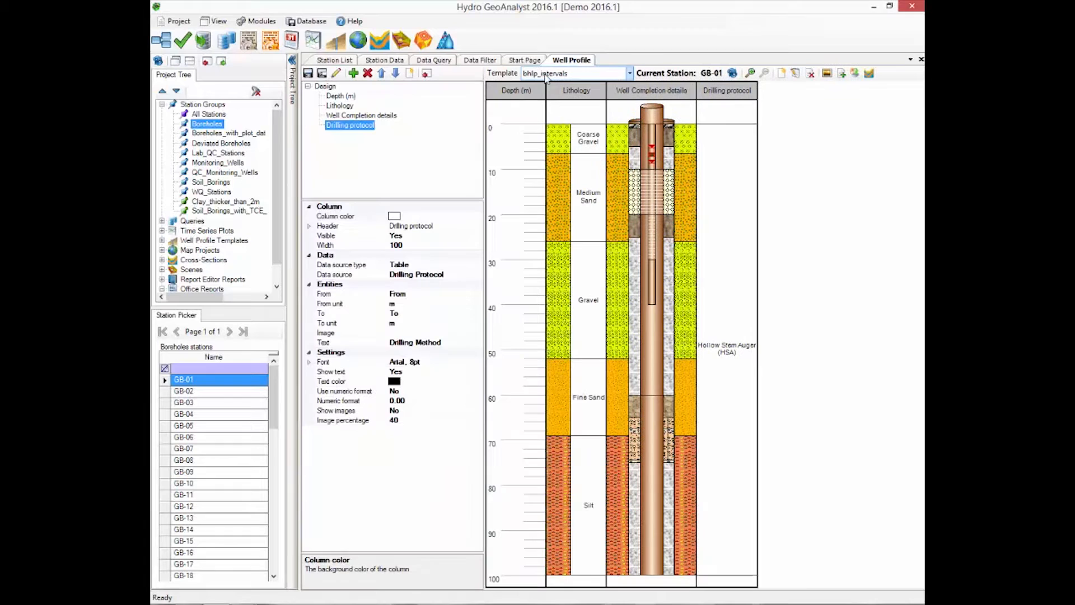
click(353, 73)
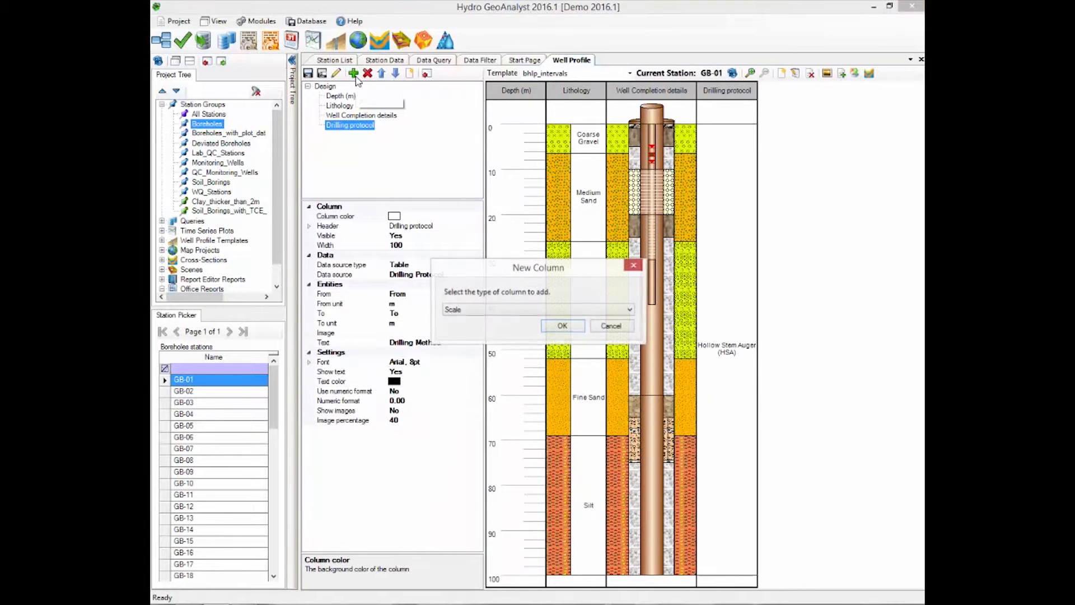
click(629, 309)
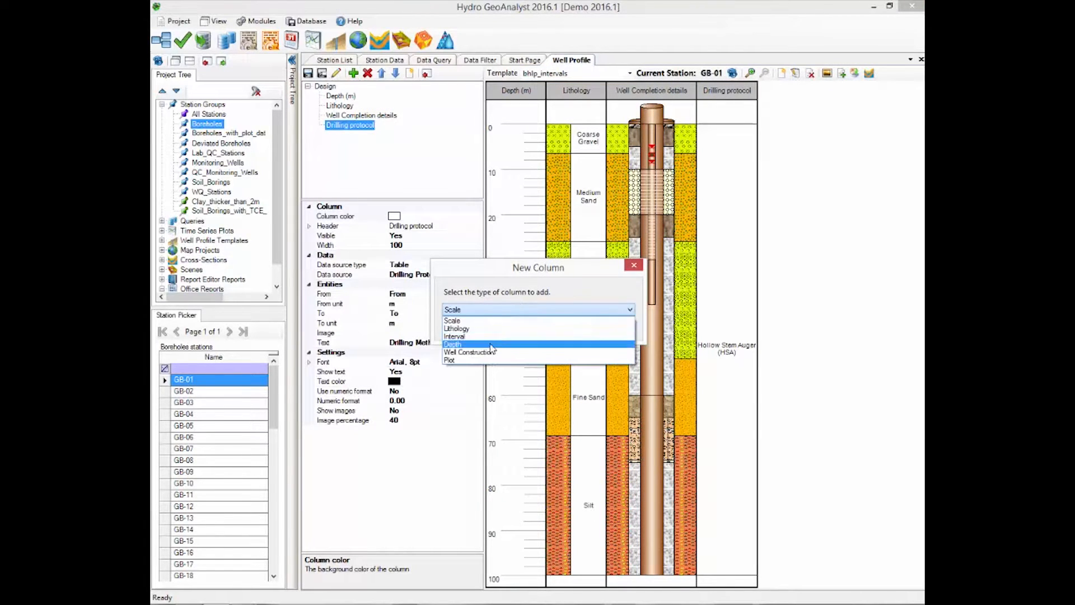
click(455, 336)
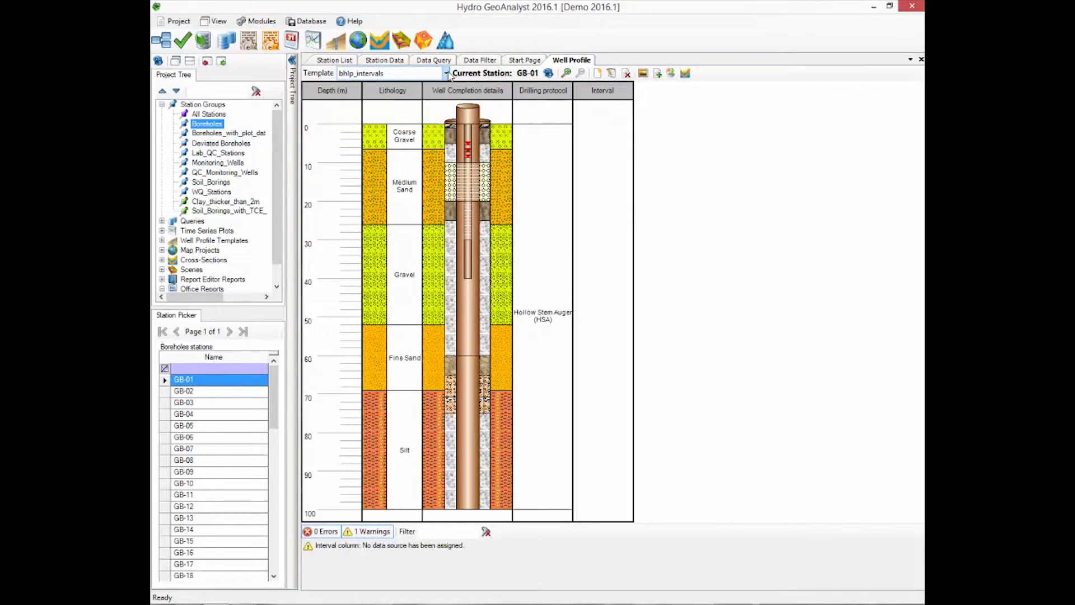
- Switch to the resistivity_plot_only template, saving changes, and export profile images to all cross sections
click(447, 74)
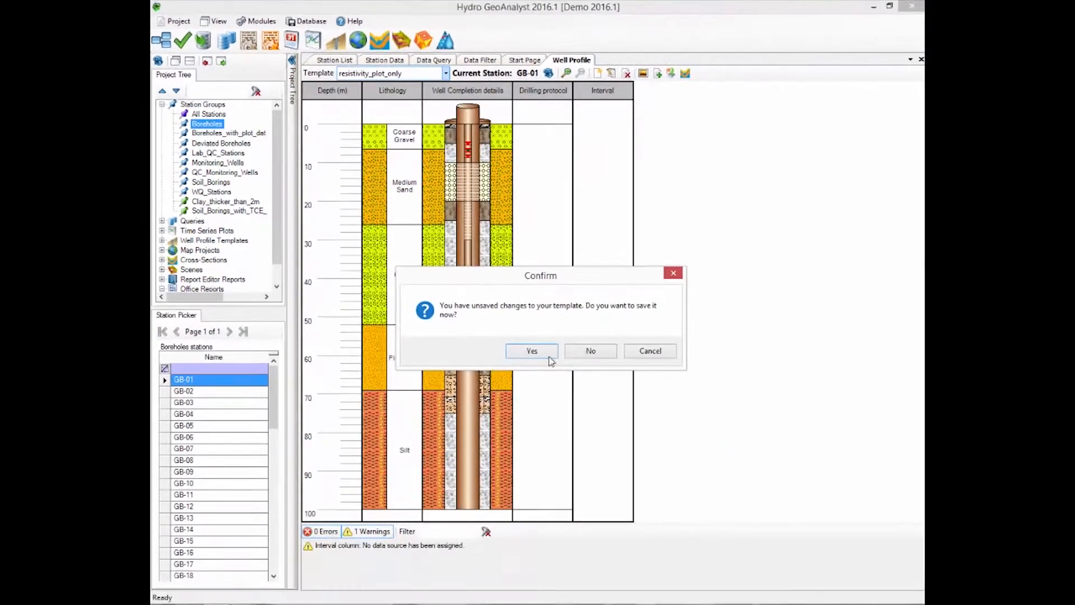
click(590, 351)
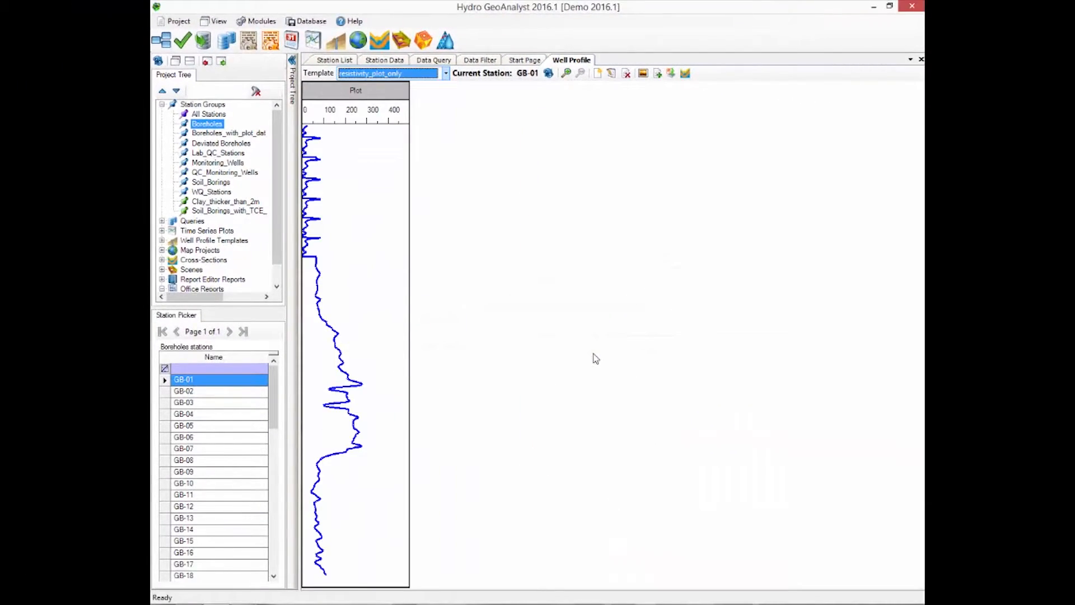
mouse_move(570, 348)
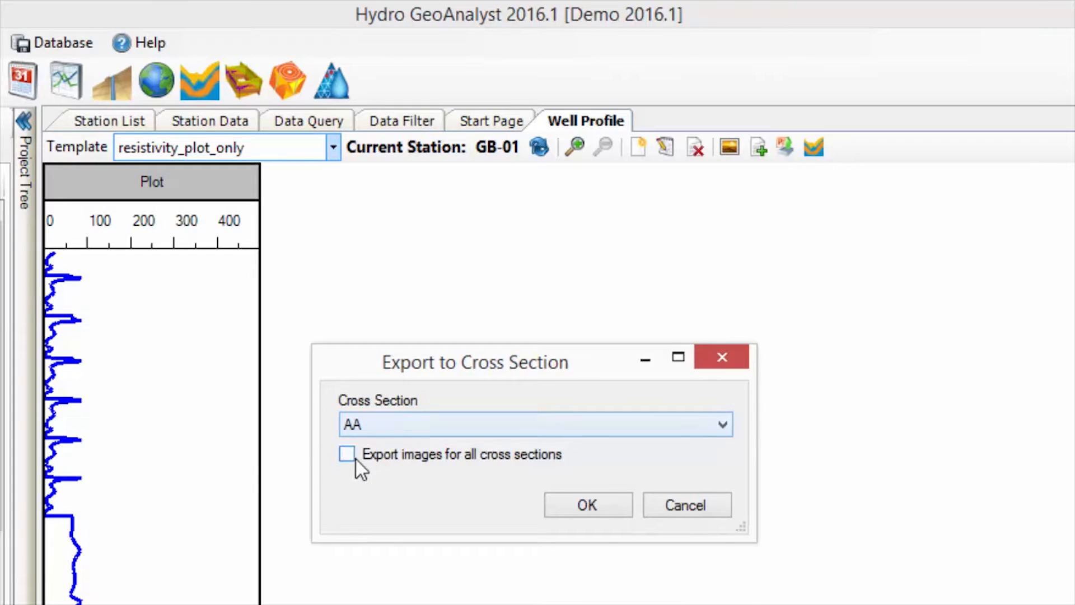
click(347, 454)
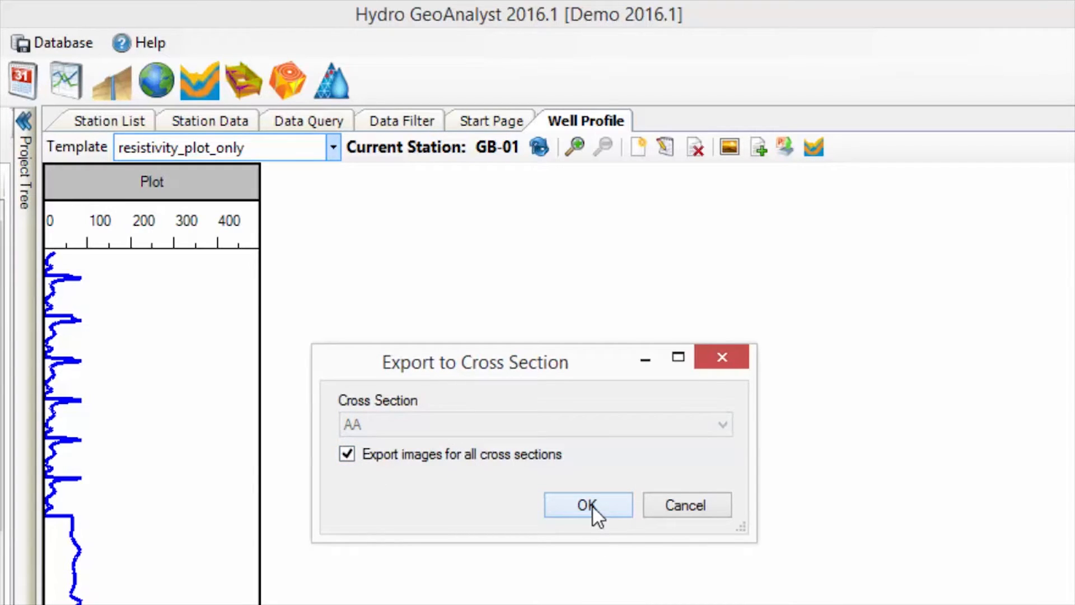
click(588, 505)
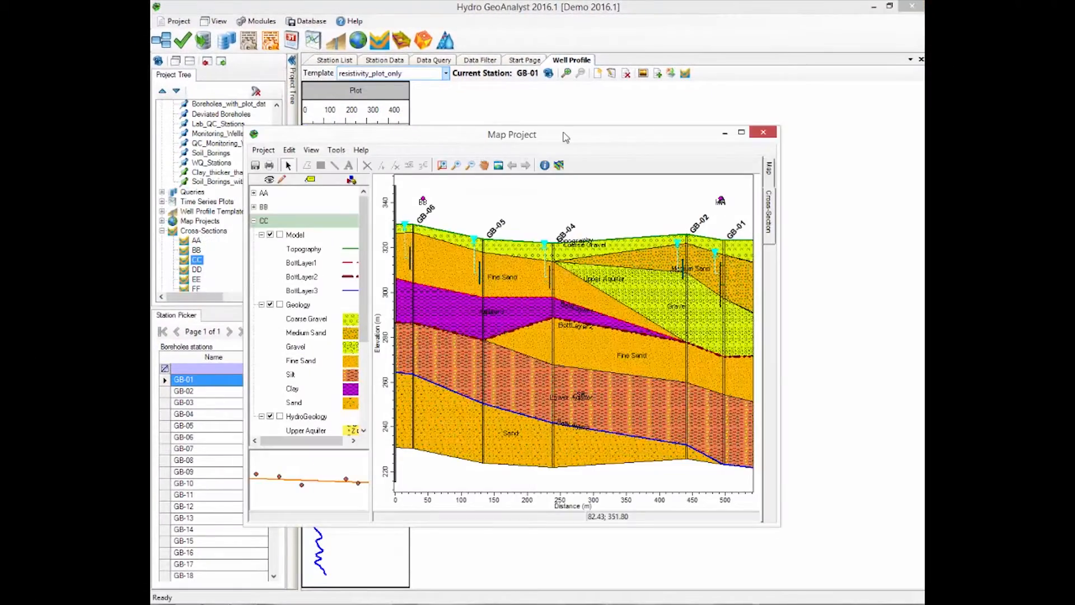
- Display the well profiles of GB-01, GB-04 and GB-05 on cross-section CC via Tools > Display Well Profile
click(740, 132)
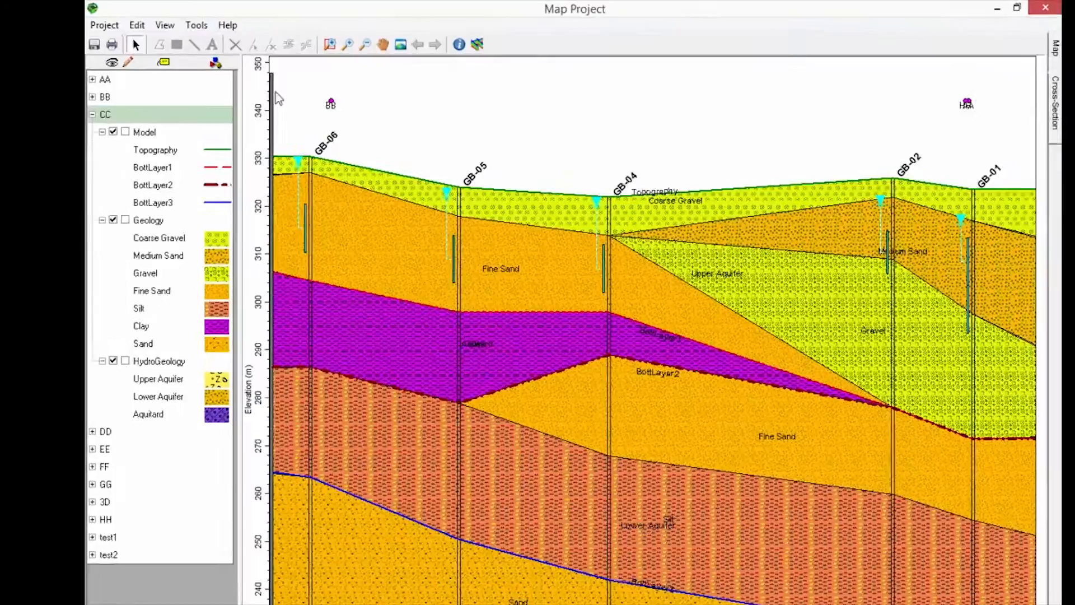
click(196, 25)
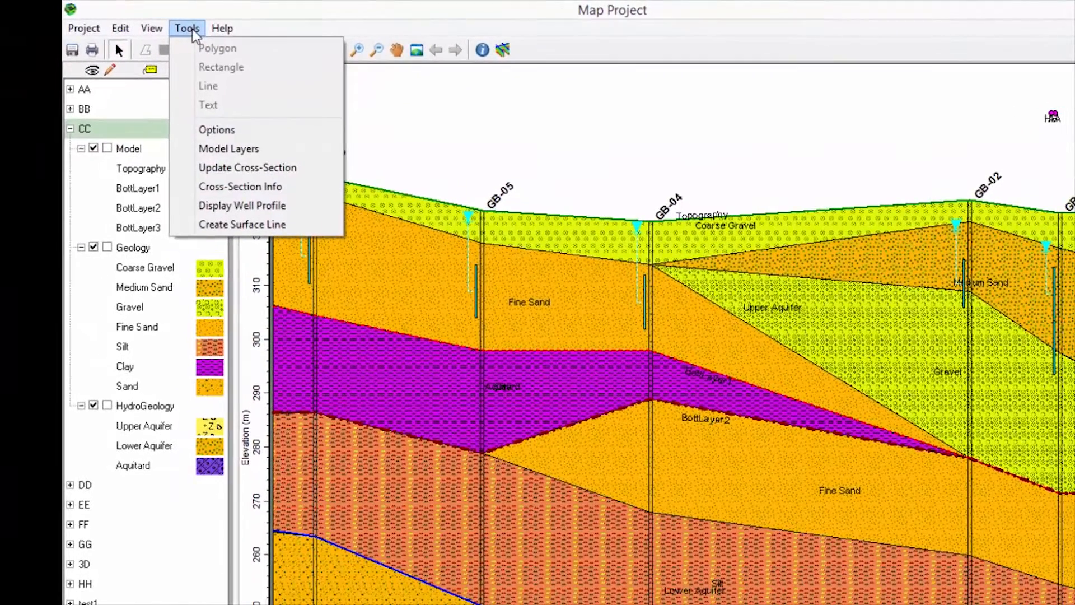
click(242, 204)
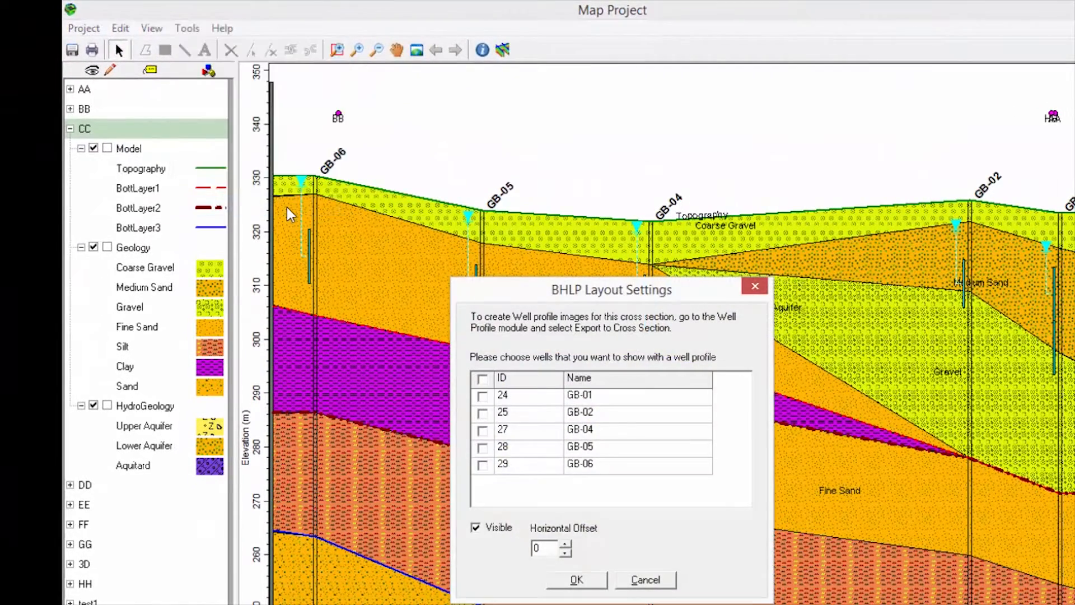
mouse_move(528, 437)
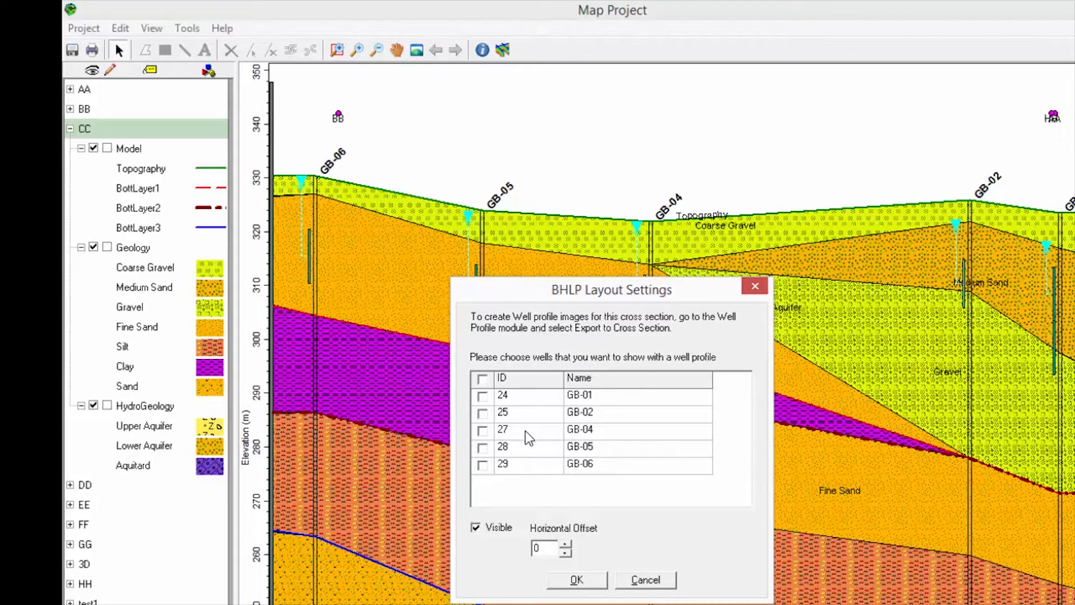
click(482, 397)
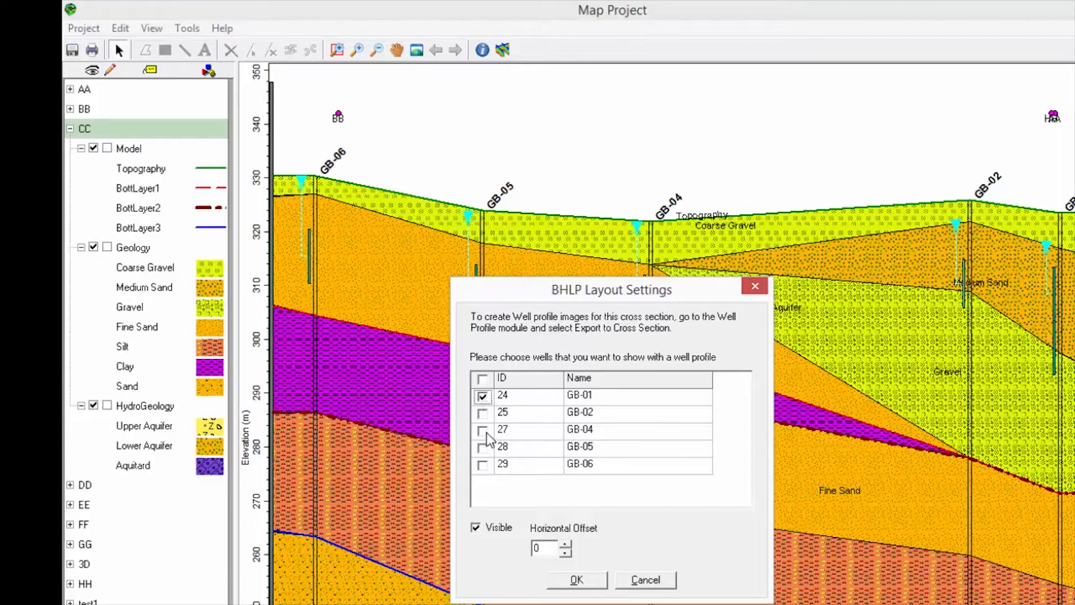
click(483, 448)
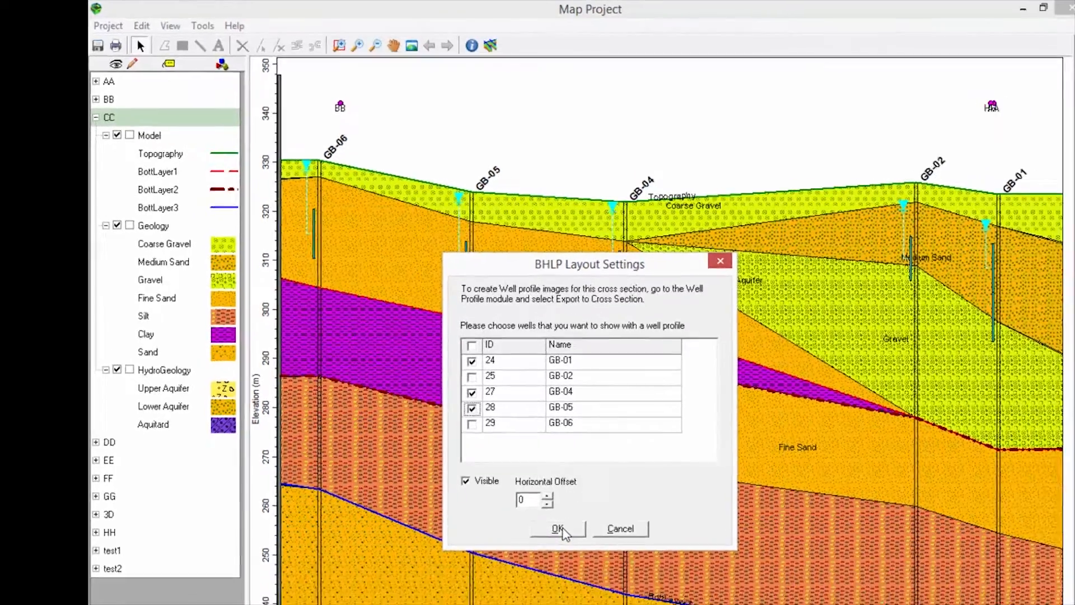
click(557, 528)
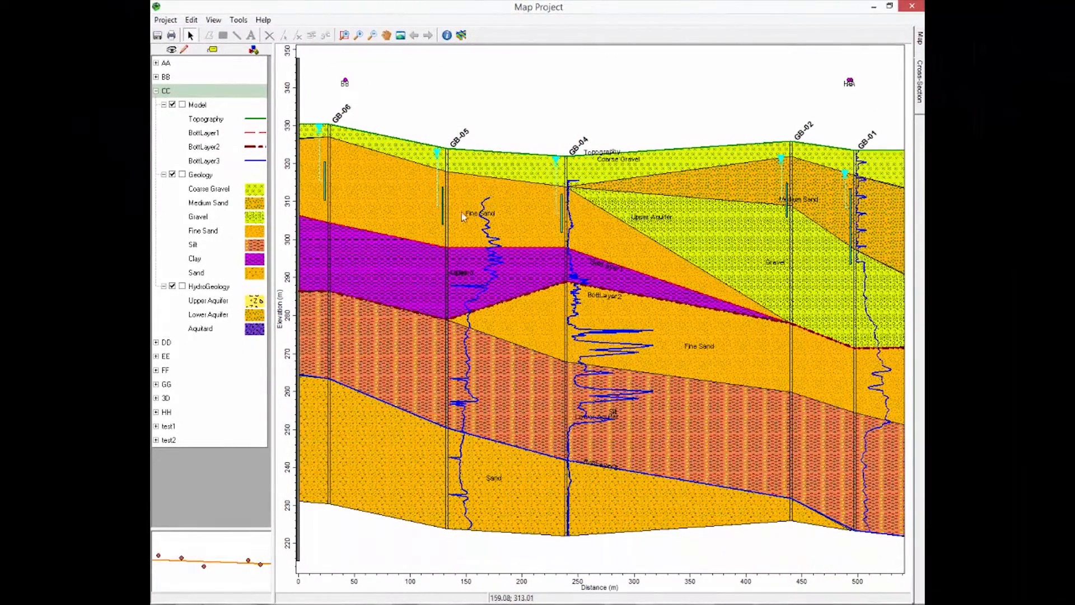
mouse_move(601, 374)
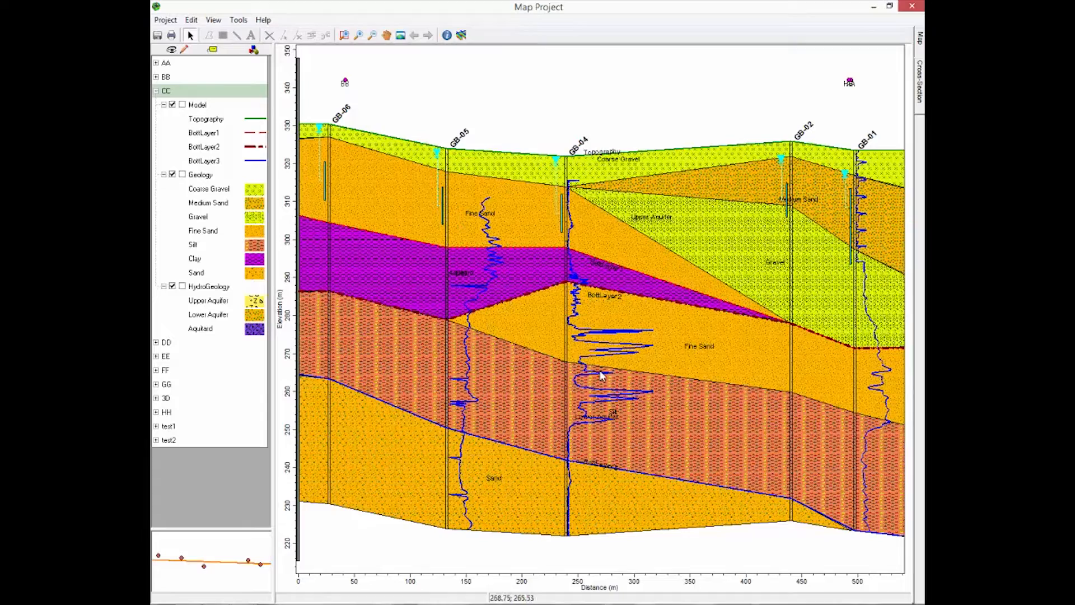
mouse_move(901, 380)
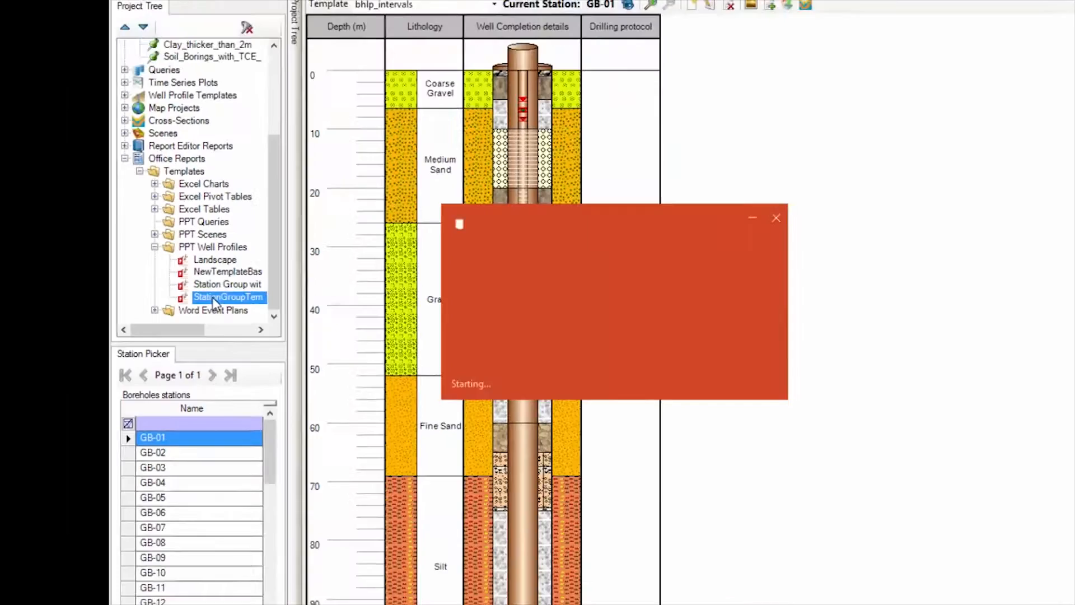
- Open the StationGroupTemplate from PPT Well Profiles to review its slide in PowerPoint
double_click(228, 297)
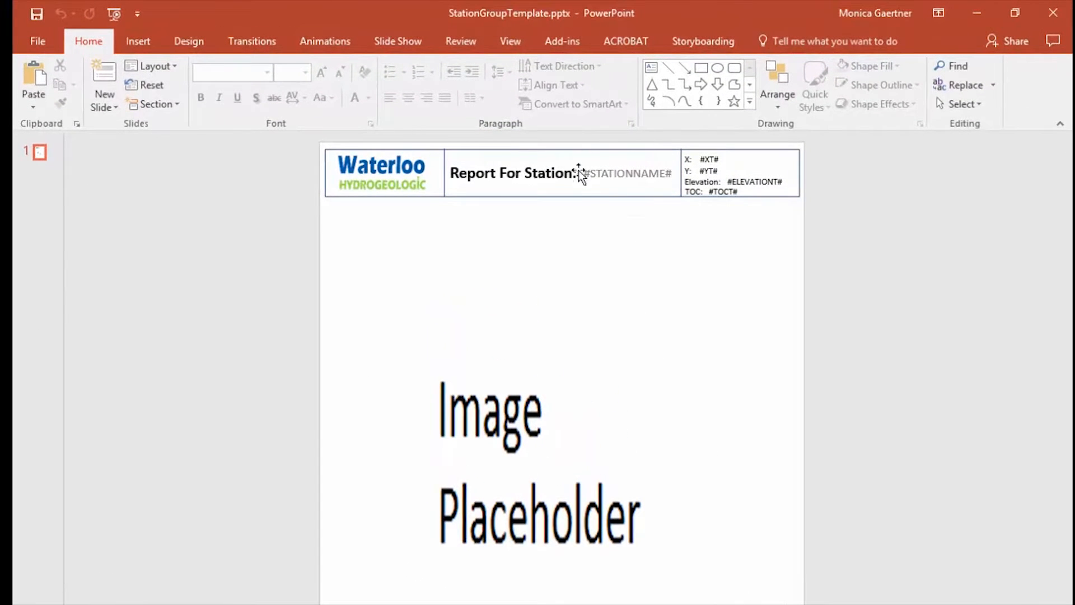
mouse_move(704, 148)
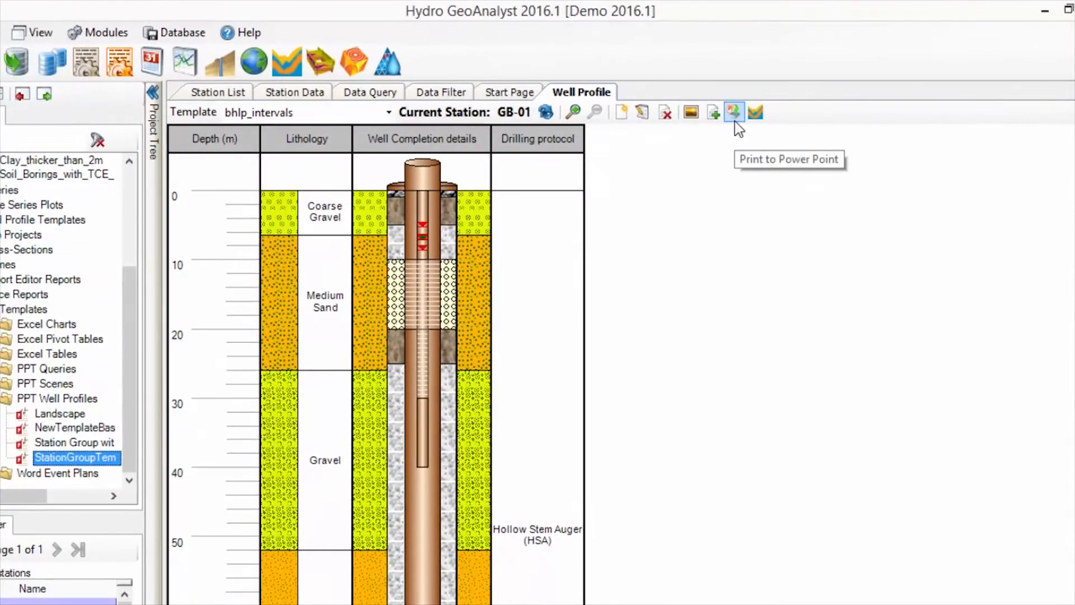
- In Print To PowerPoint, set the save location and name the report 'station group ex...'
click(733, 112)
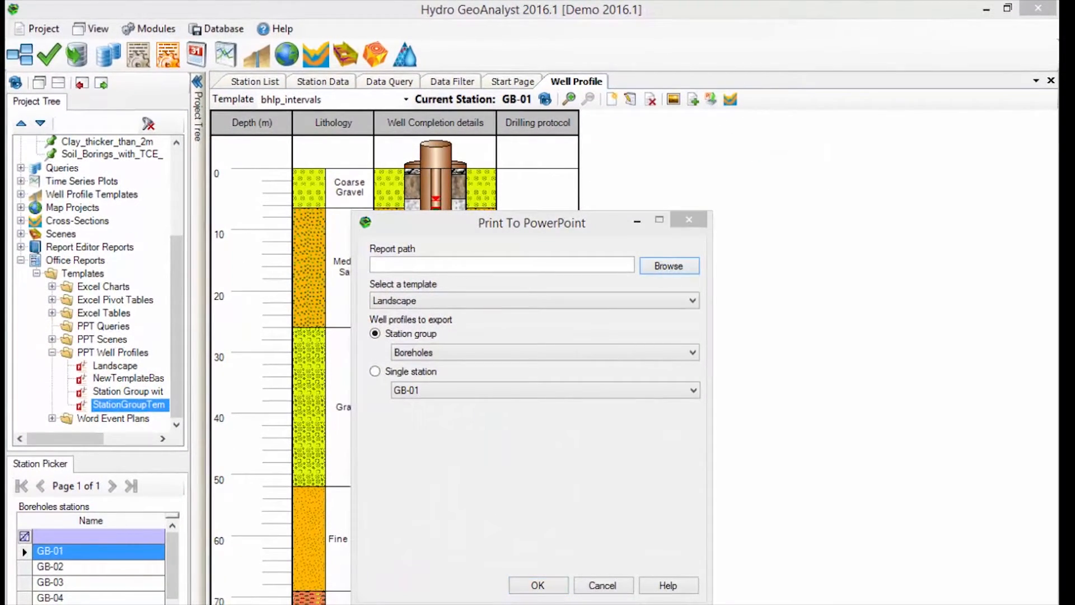
click(668, 266)
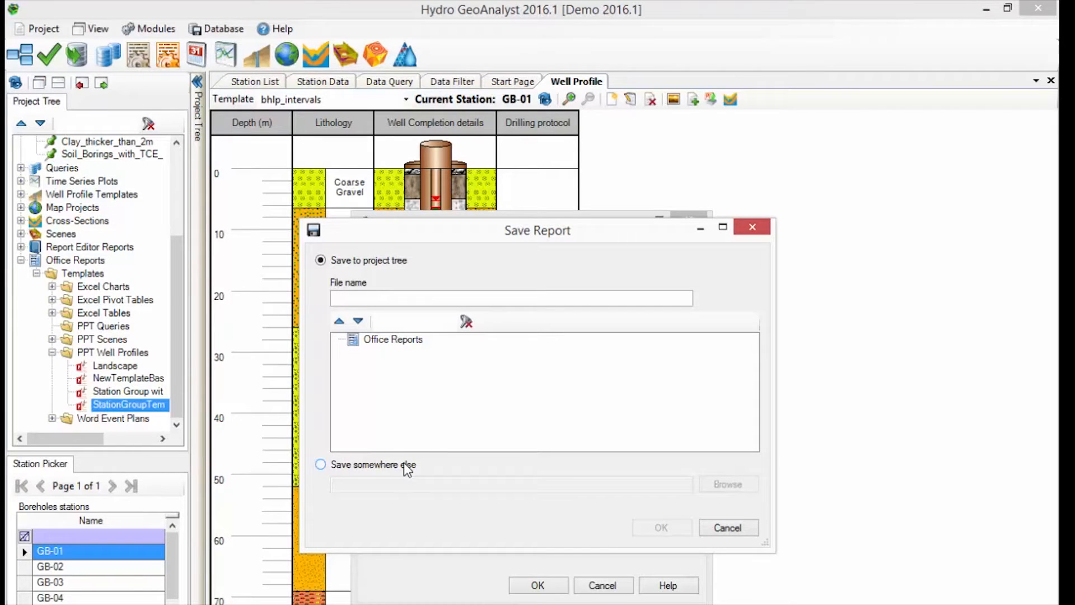
click(511, 298)
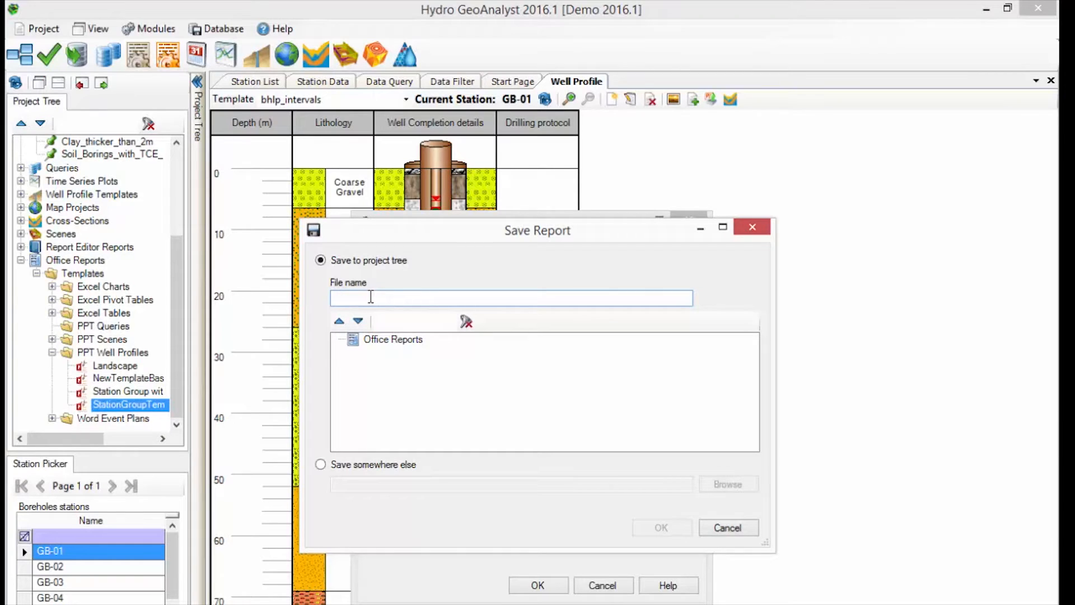
text(sta)
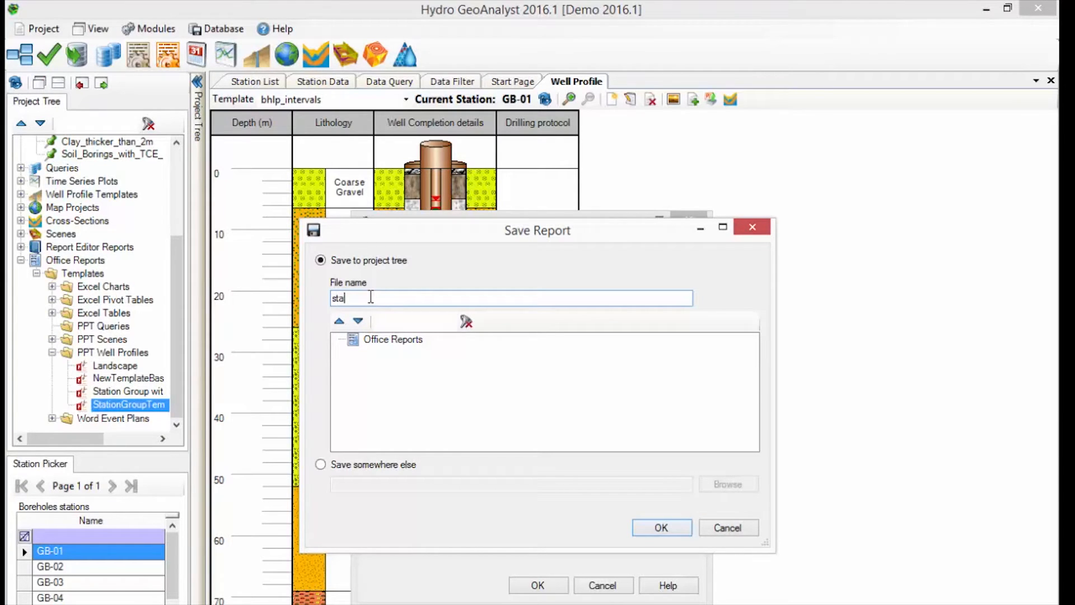
text(station group example)
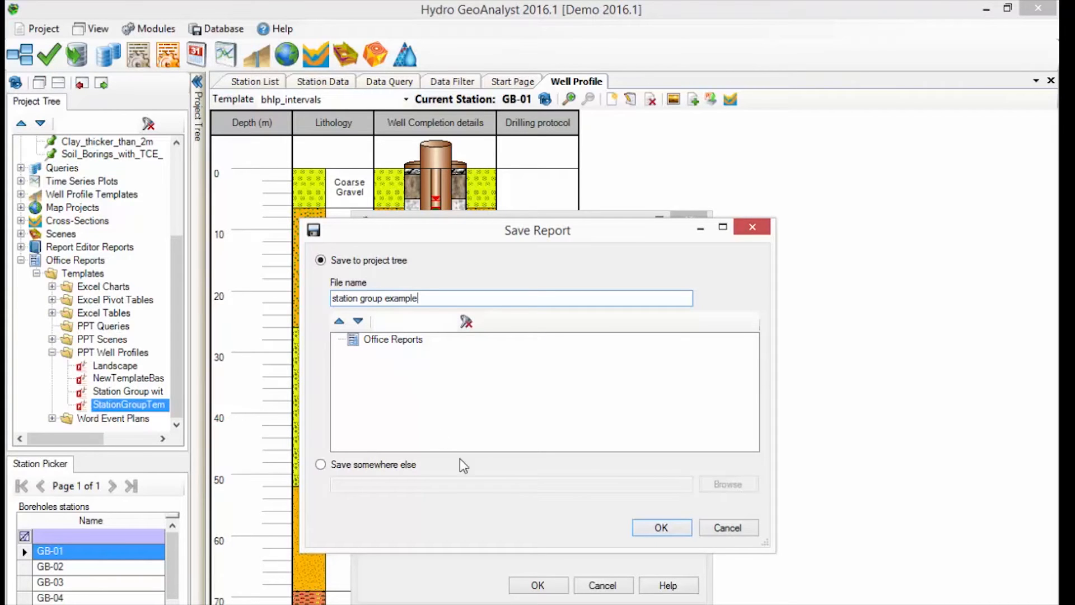
click(661, 528)
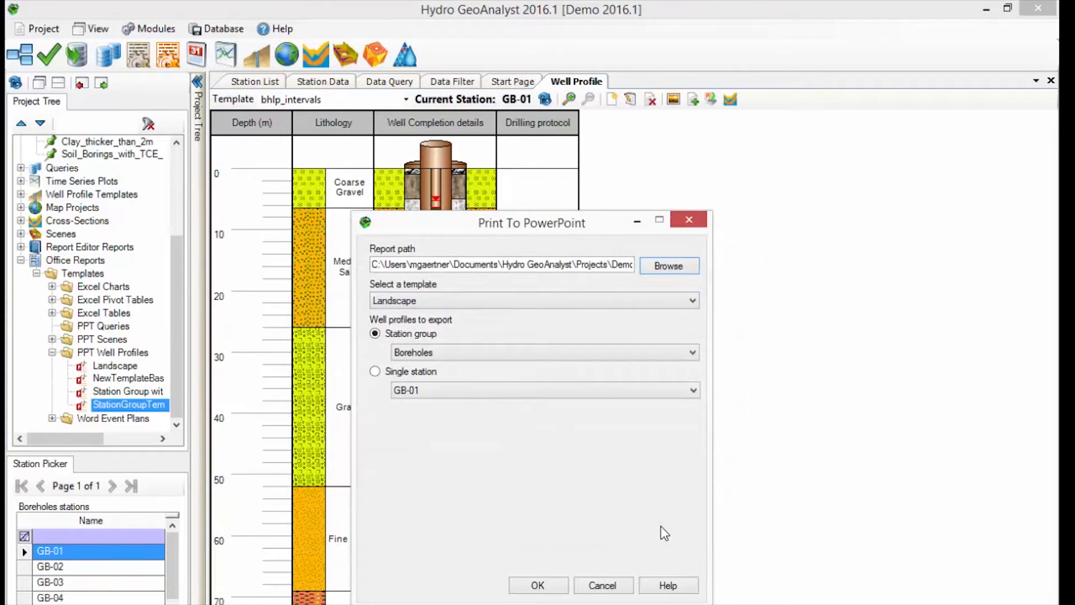
- Choose the StationGroup Template and the Boreholes_with_plot_data station group, then run the export
click(691, 300)
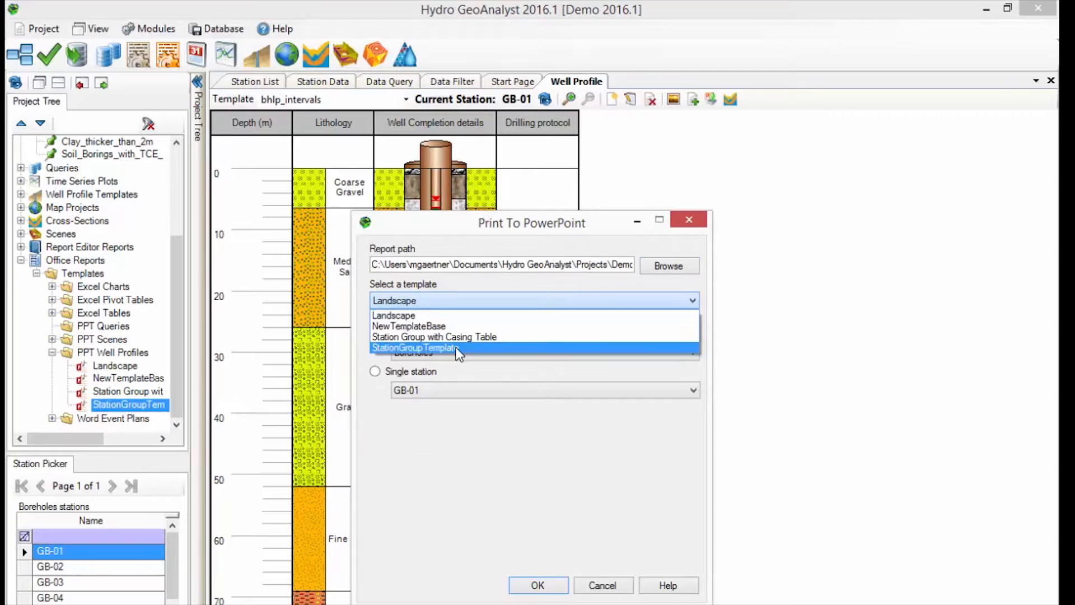
click(417, 347)
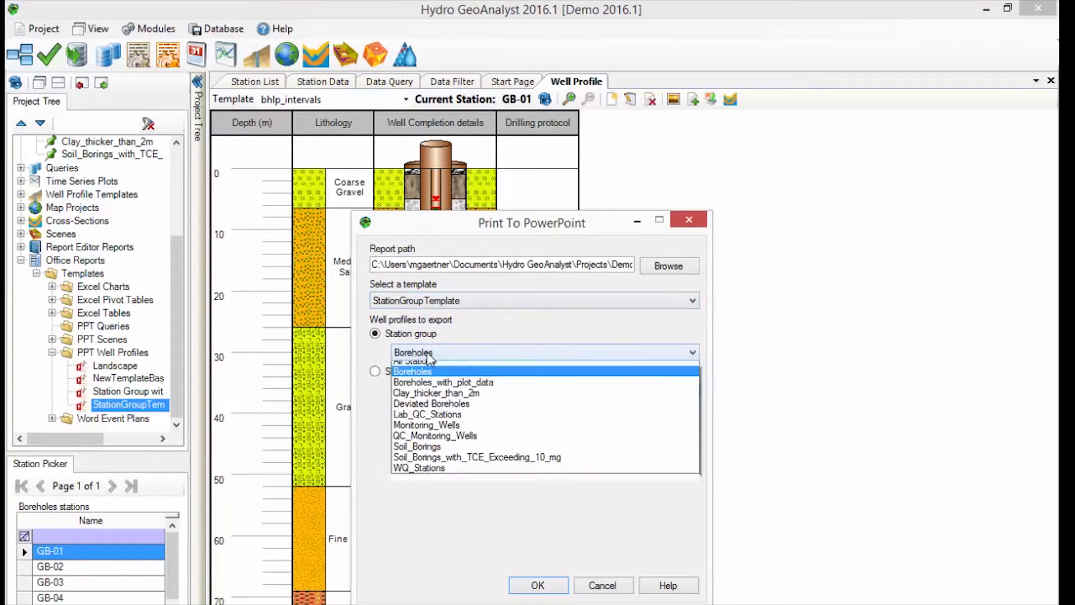
click(443, 382)
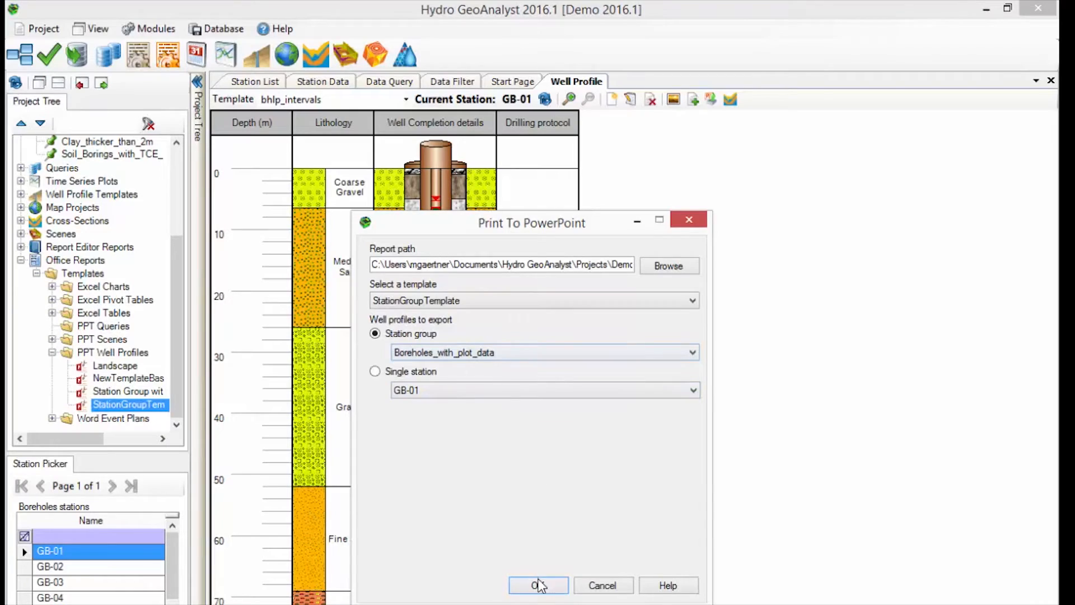
click(539, 584)
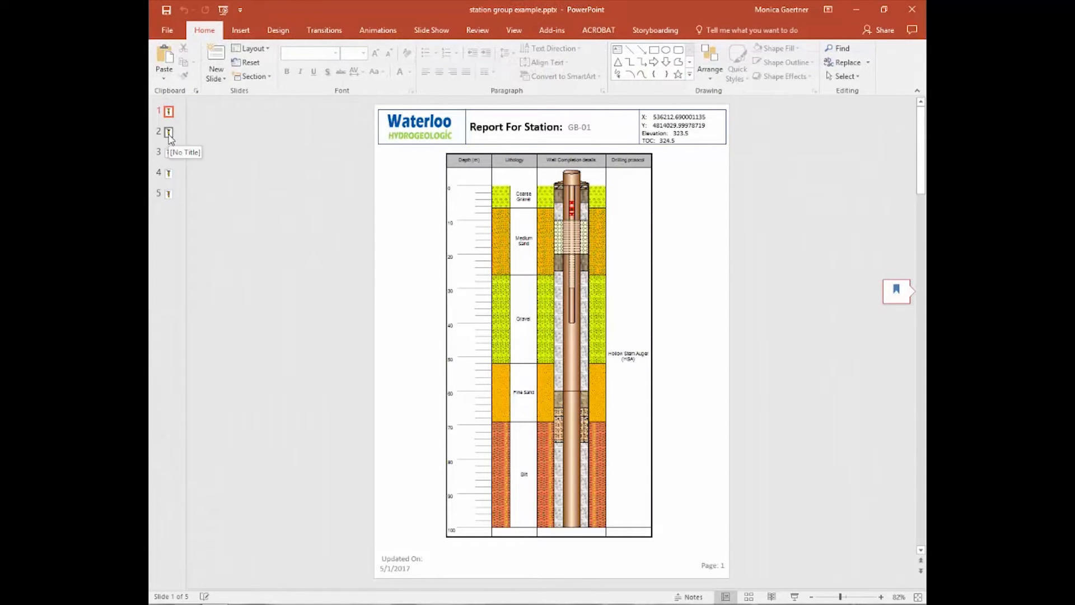
- Review the GB-02 and GB-05 profile slides, then close the exported presentation
click(168, 133)
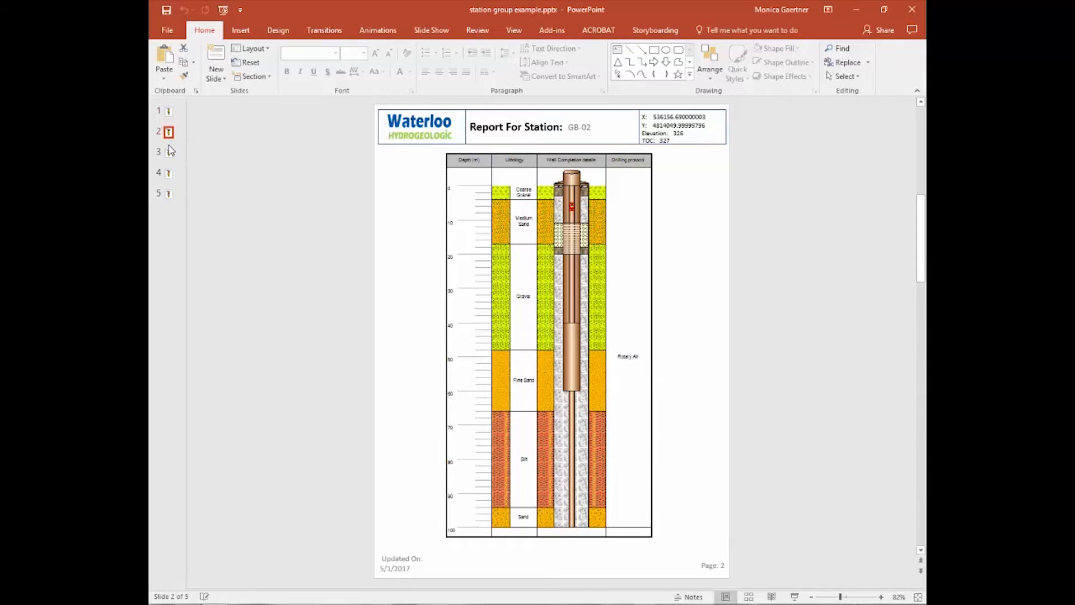
click(168, 194)
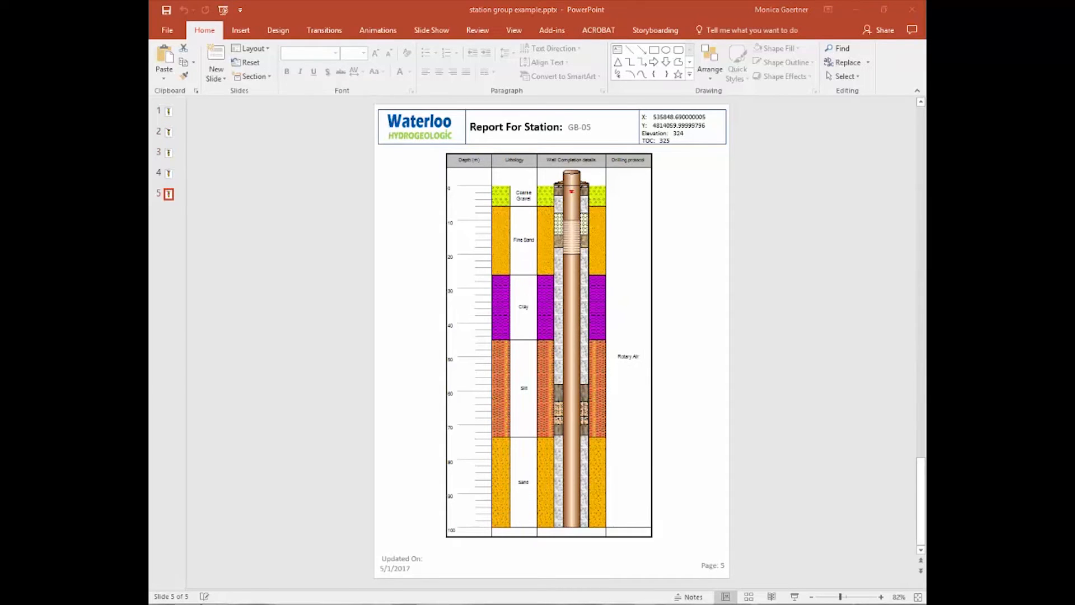
mouse_move(717, 143)
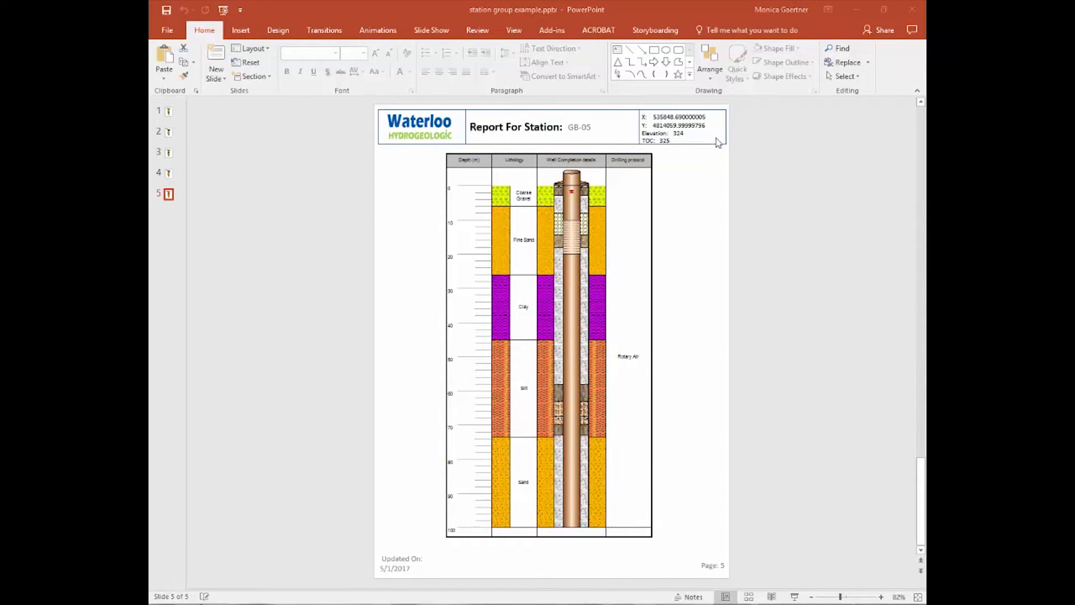
mouse_move(912, 10)
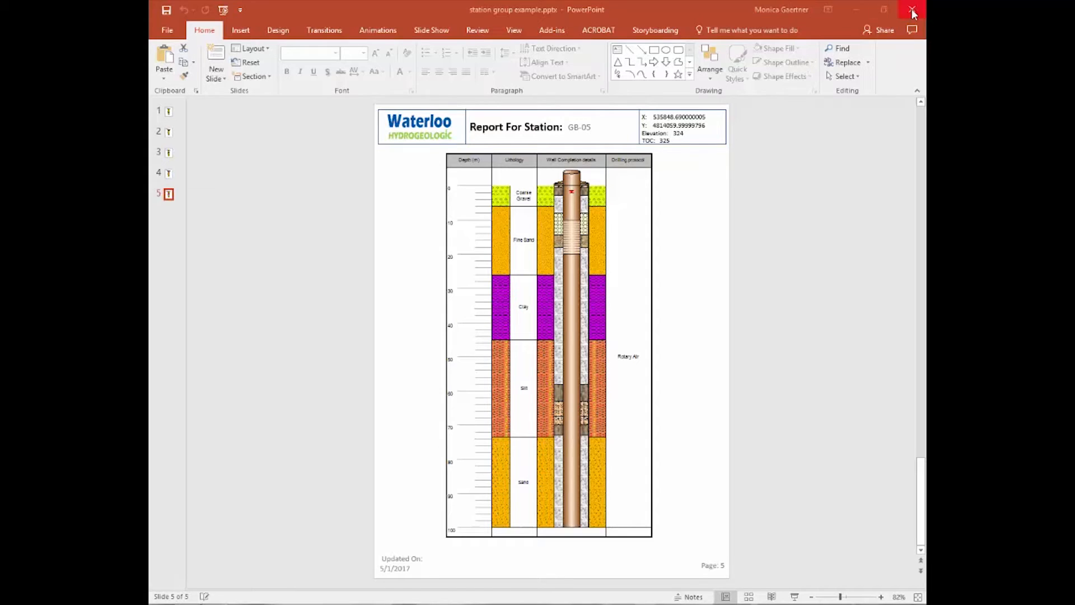
click(911, 10)
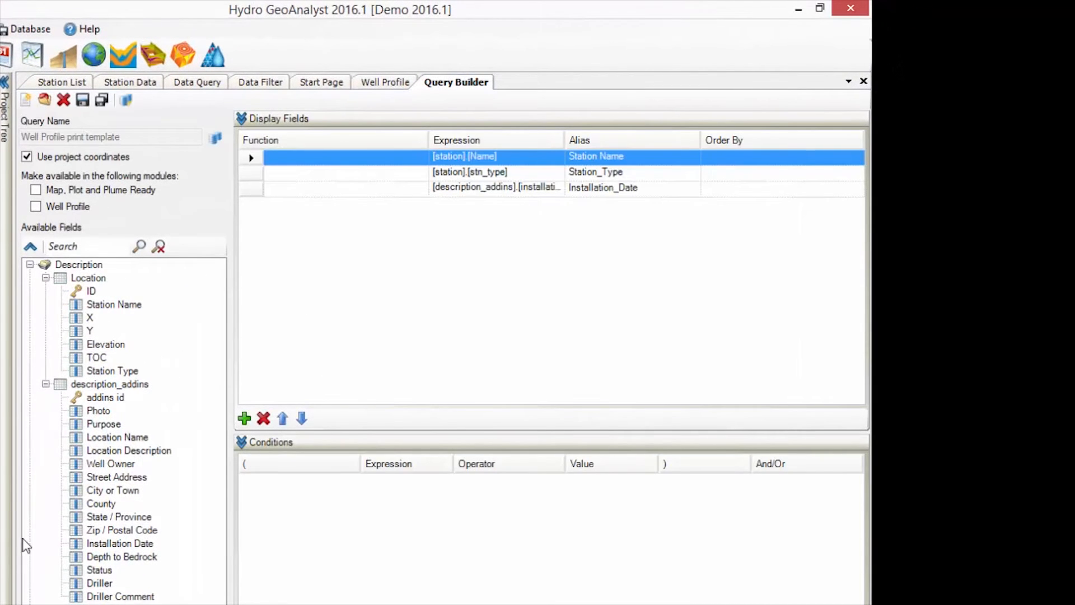
mouse_move(478, 180)
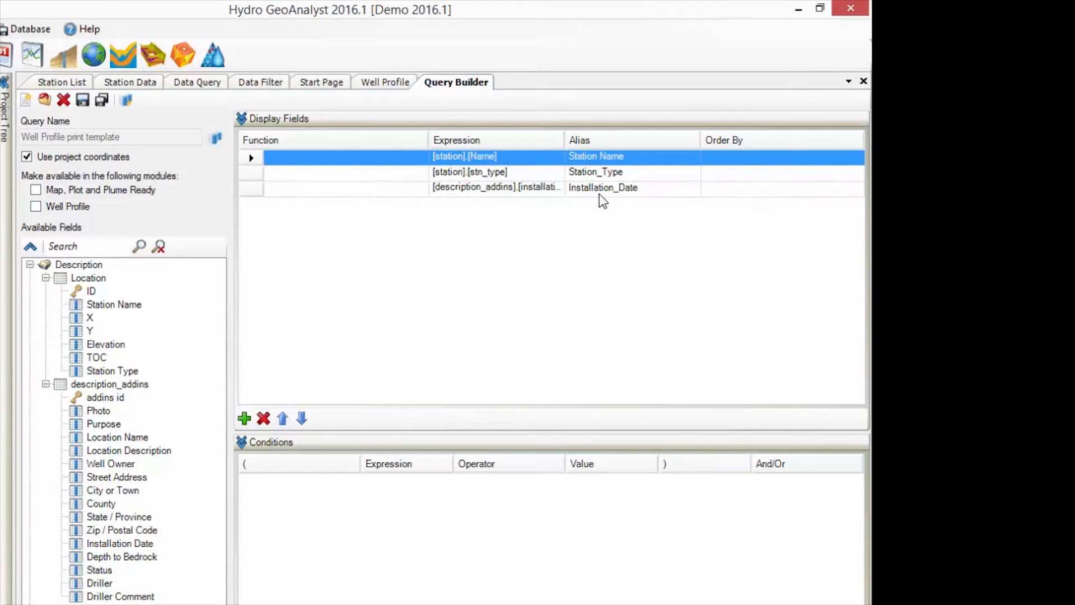
- Scroll through the Well Profile print template query panels, then return to the Well Profile view
scroll(down, 3)
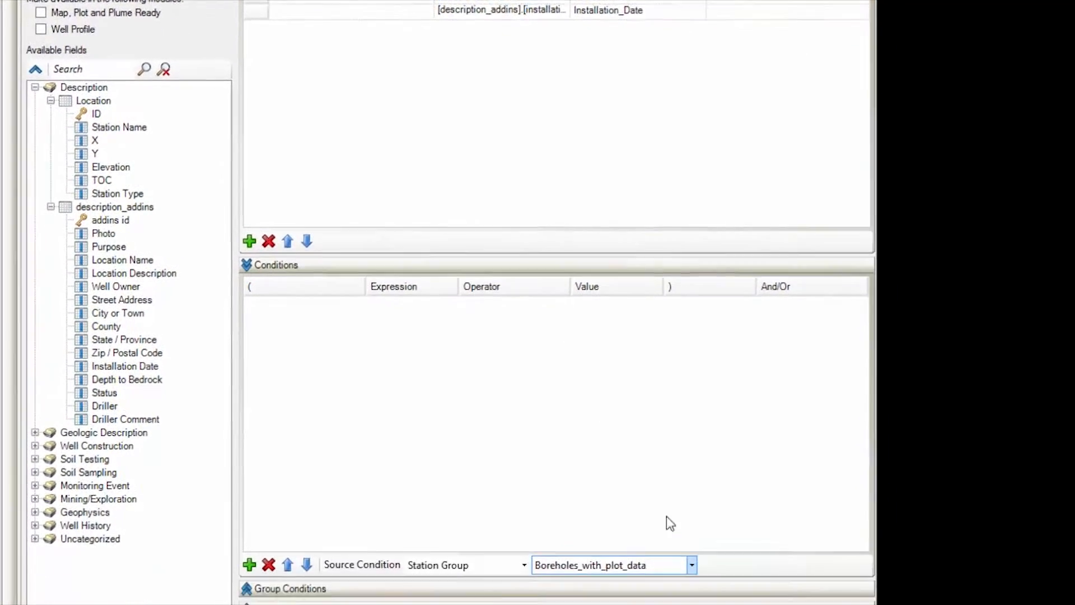
scroll(down, 3)
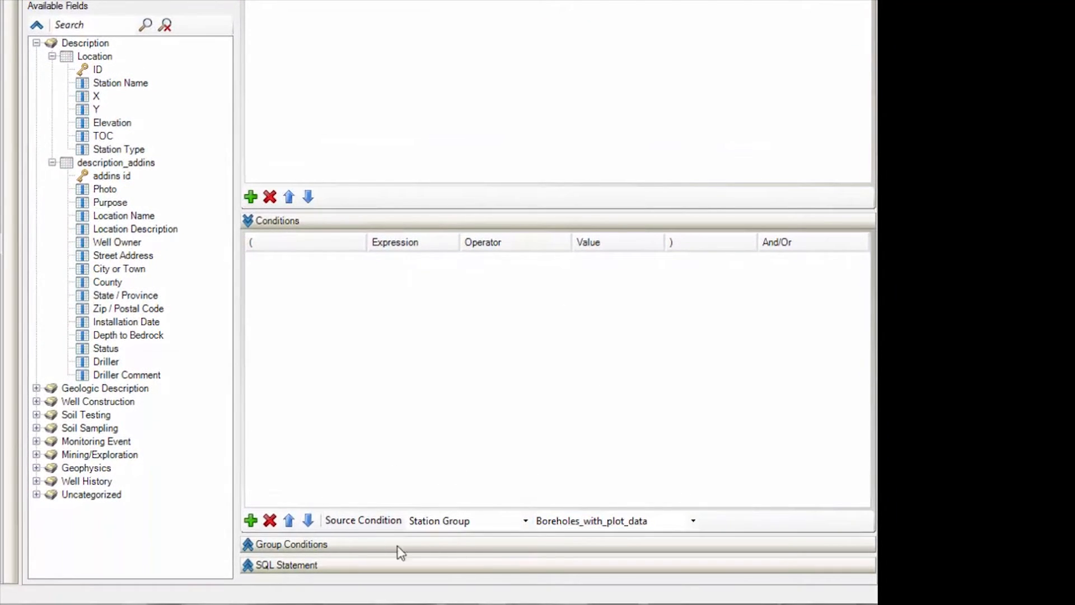
mouse_move(650, 494)
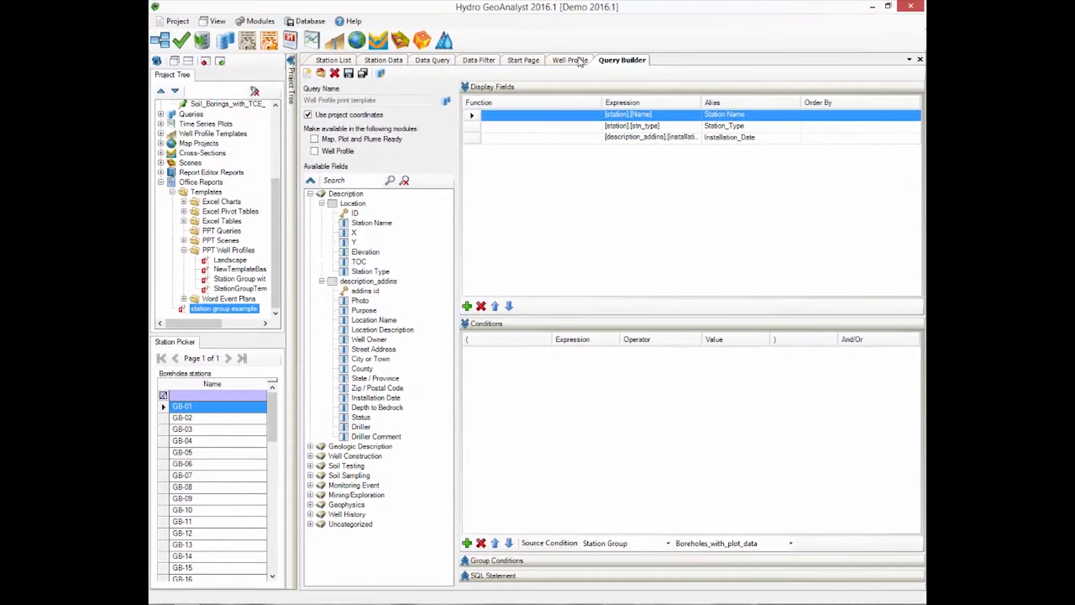
click(570, 60)
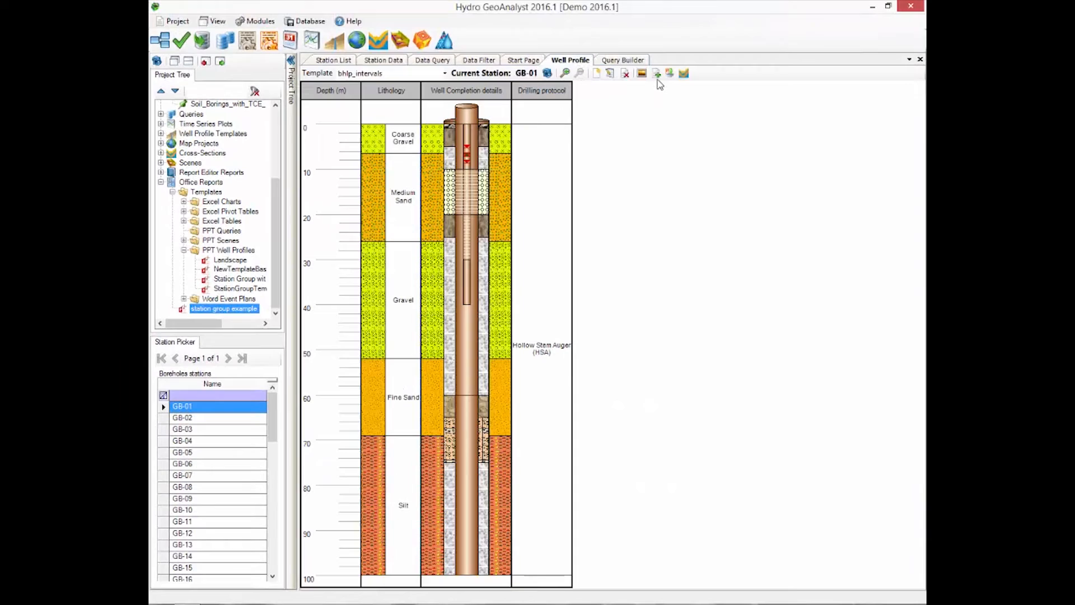
mouse_move(657, 74)
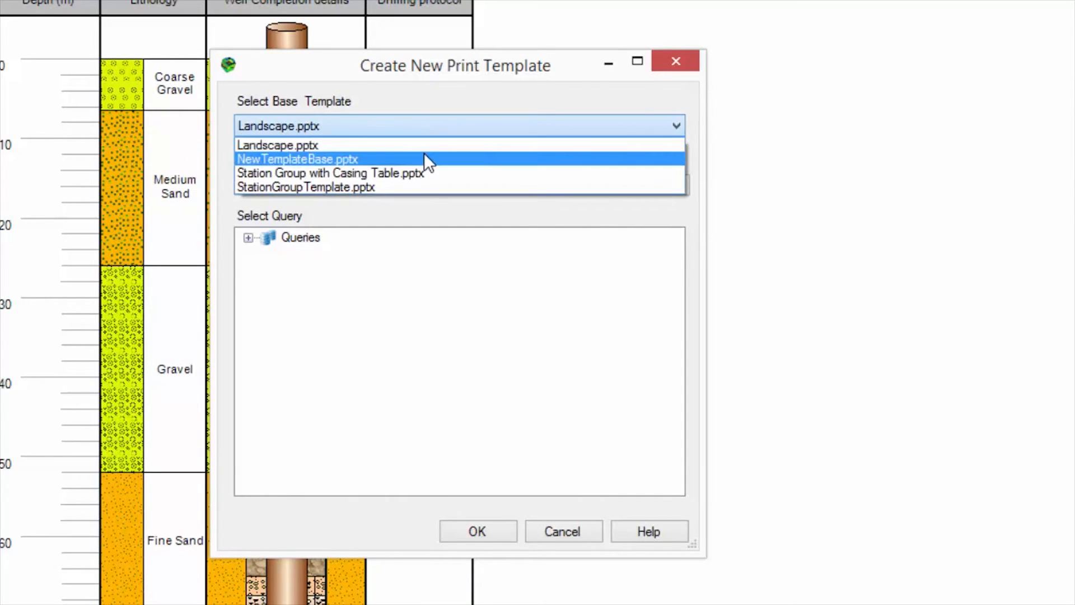
- Create 'My New Template' from NewTemplateBase.pptx using the Well Profile print template query
click(297, 159)
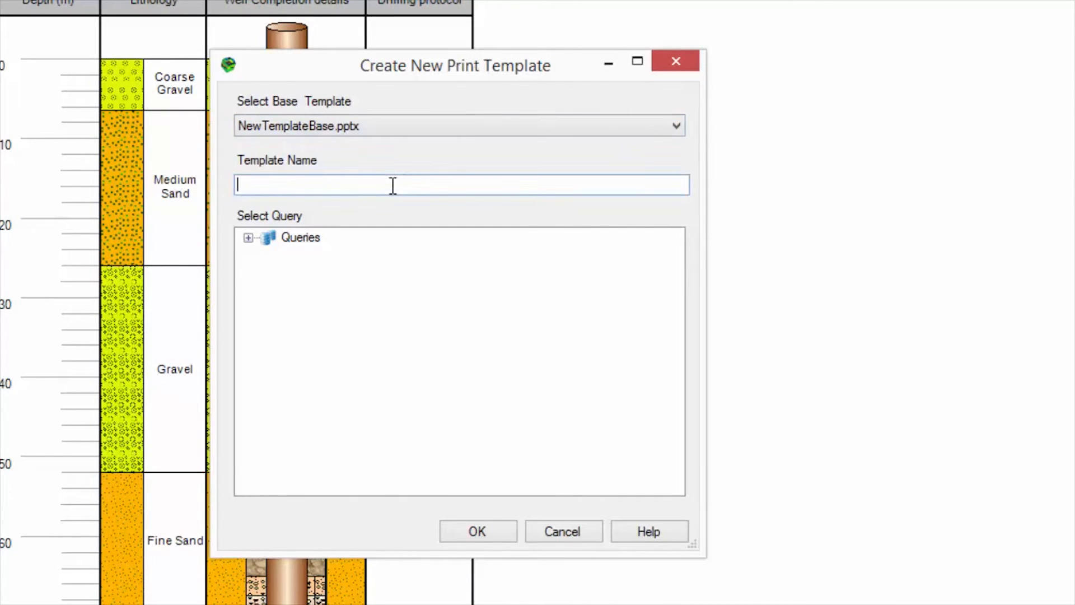
text(My N)
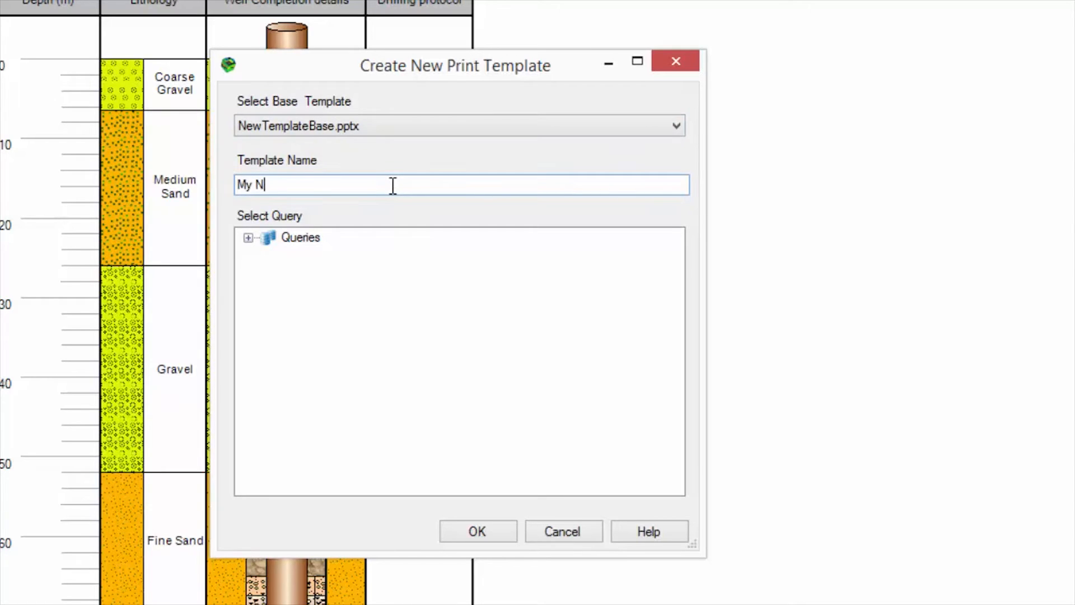
text(ew Templat)
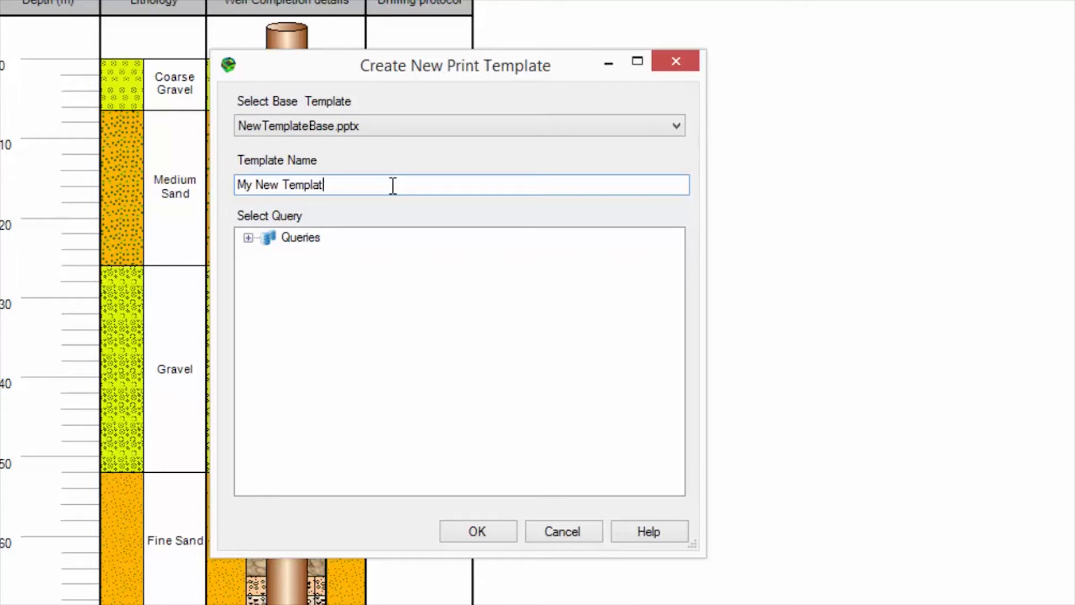
click(248, 237)
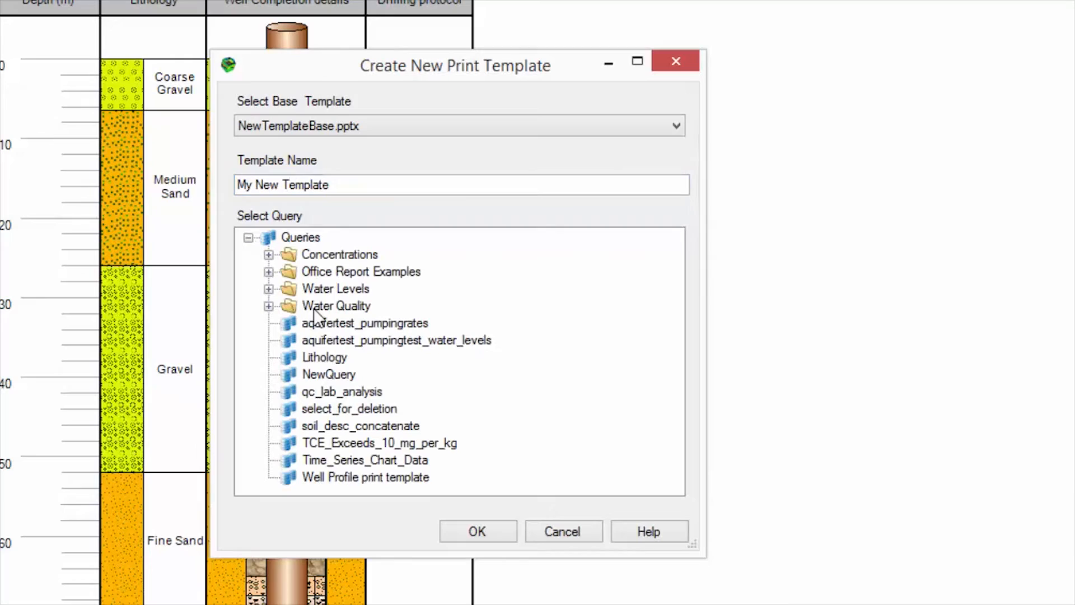
click(365, 477)
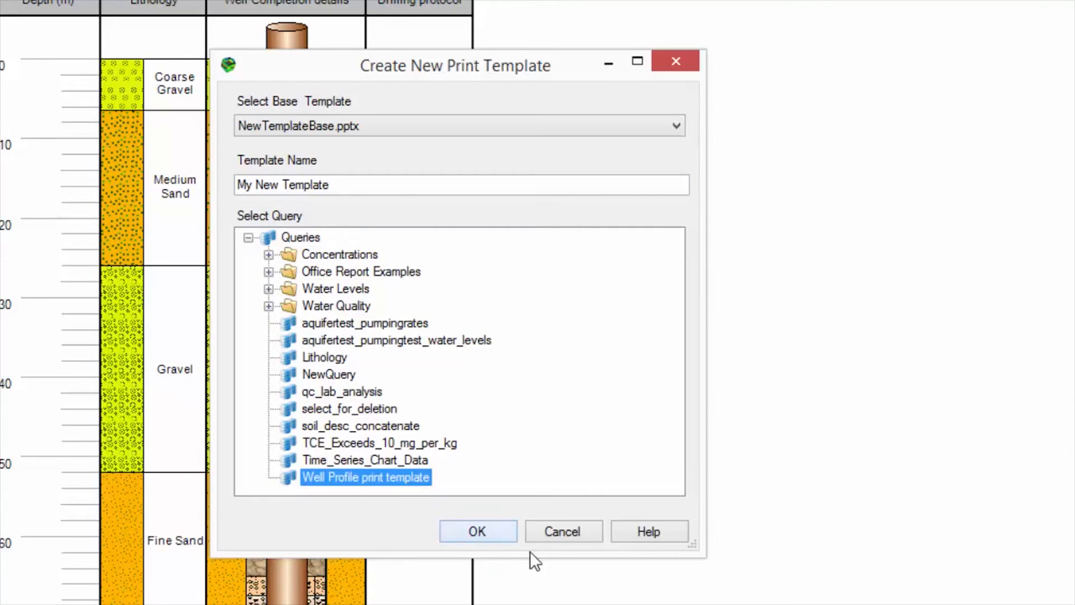
click(477, 531)
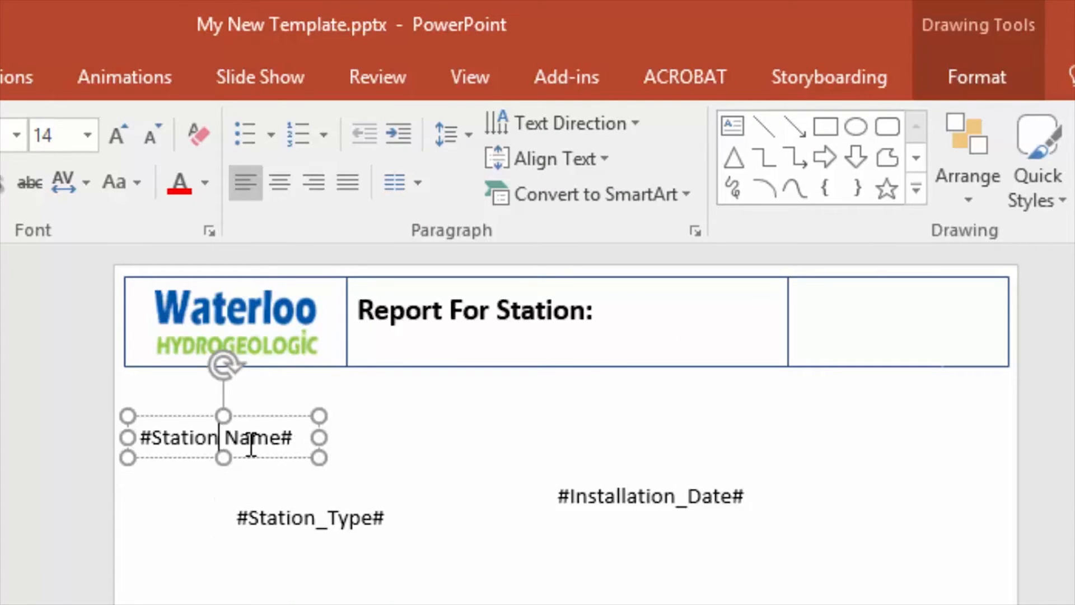
- Drag the #Station Name# field into the header beside Report For Station, save, and close the template
drag(220, 438, 669, 323)
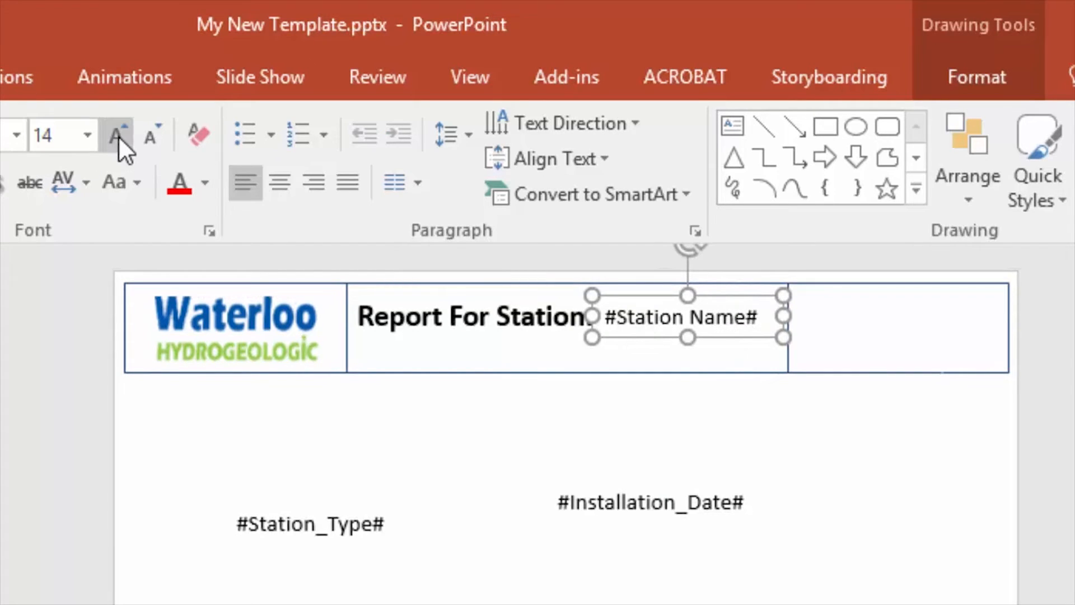
click(116, 134)
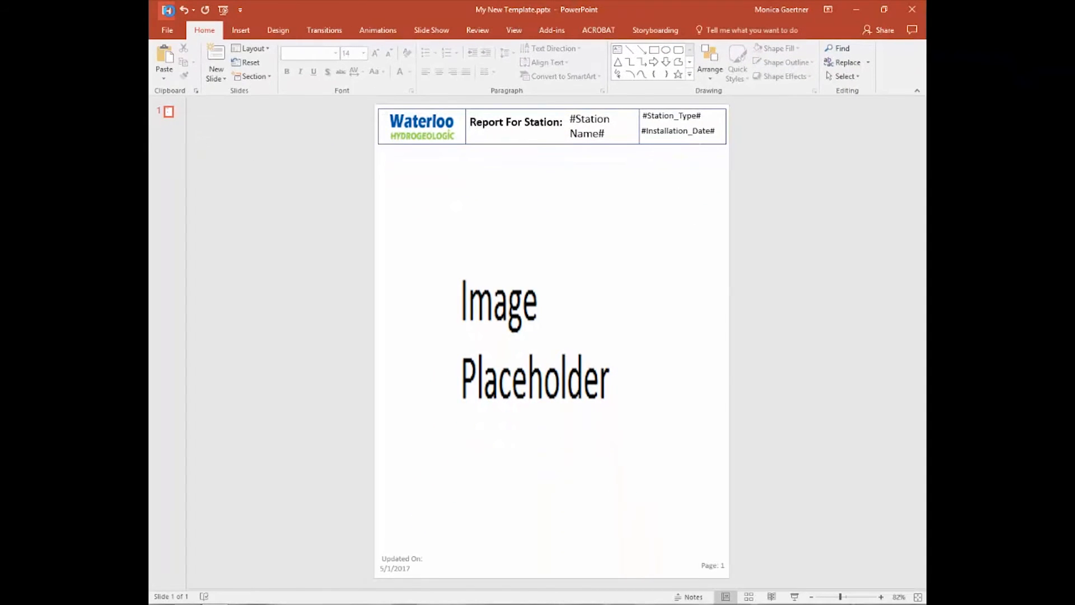
mouse_move(915, 11)
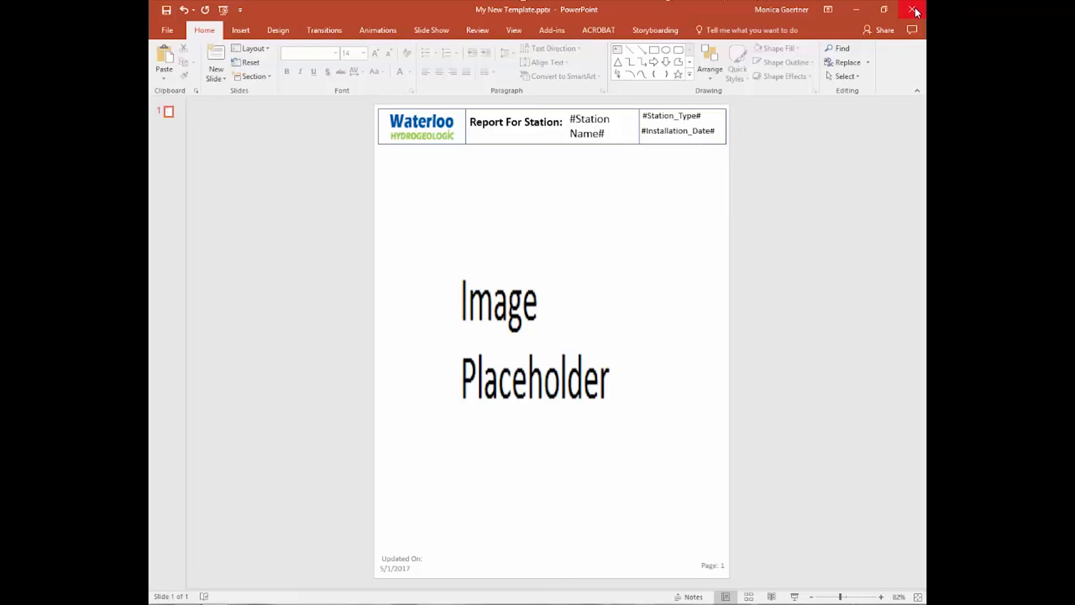
click(915, 11)
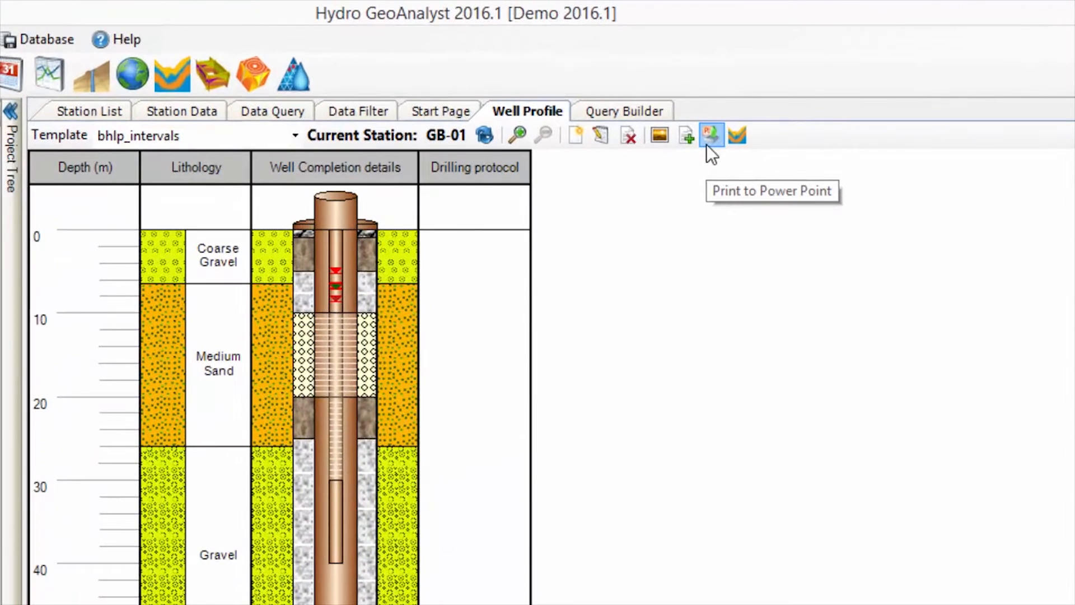
- Export the well profiles to PowerPoint using My New Template
click(711, 135)
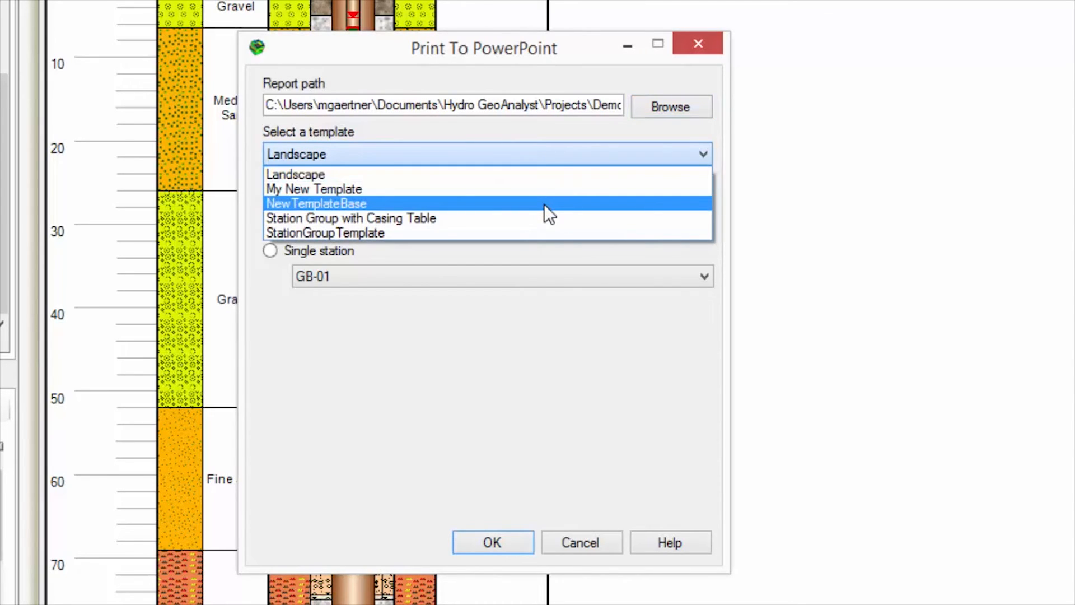
click(313, 188)
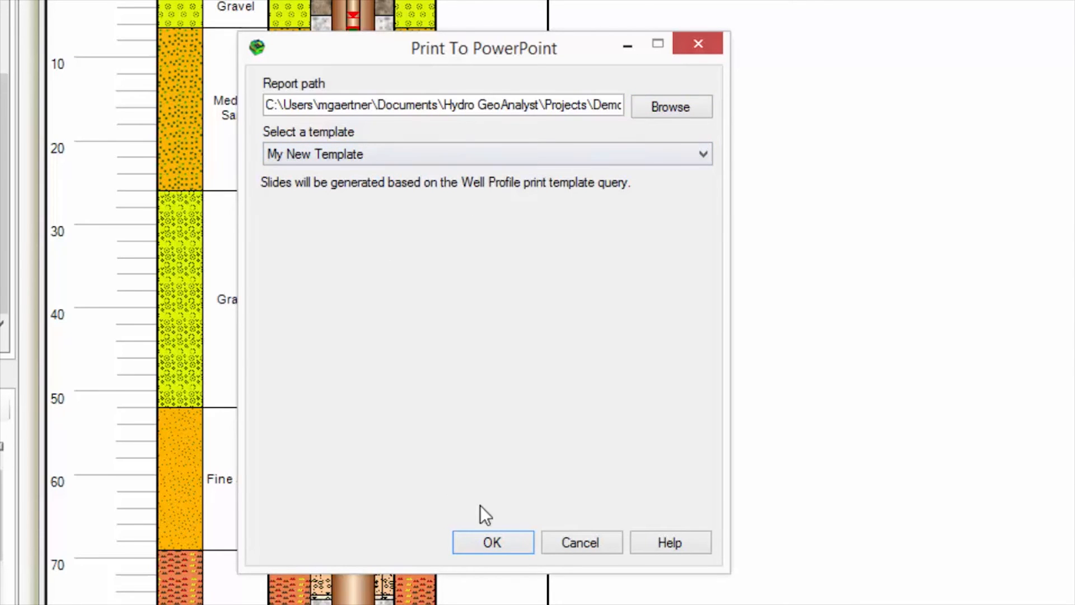
click(492, 542)
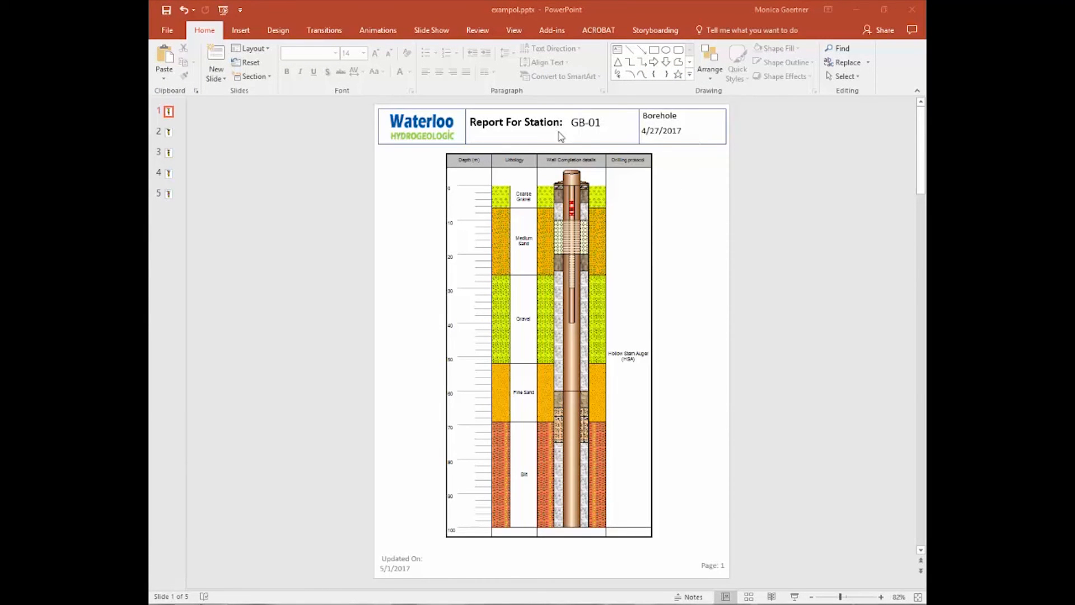
mouse_move(634, 151)
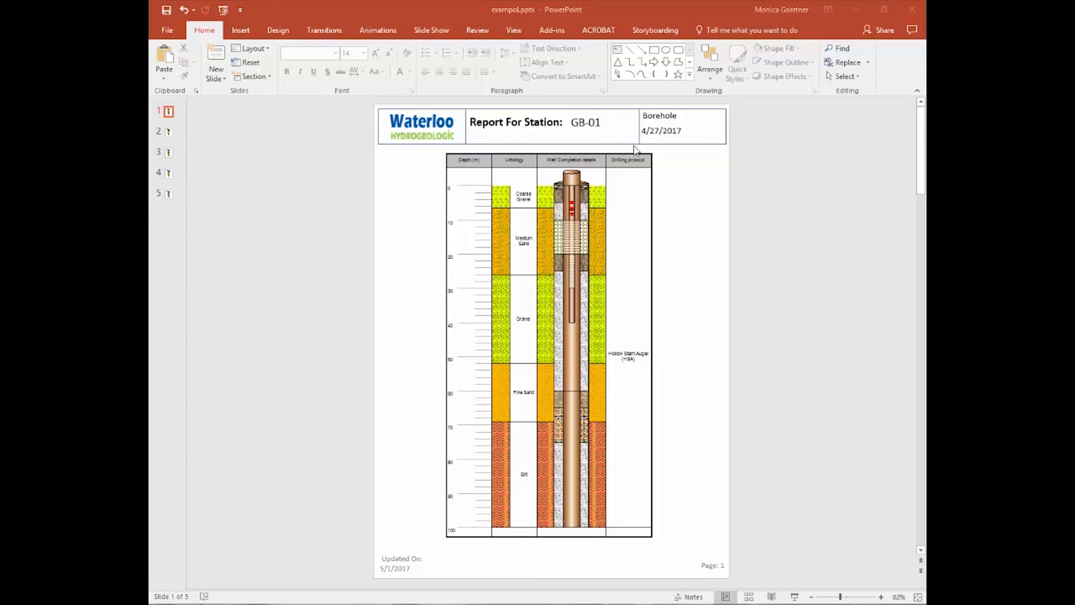